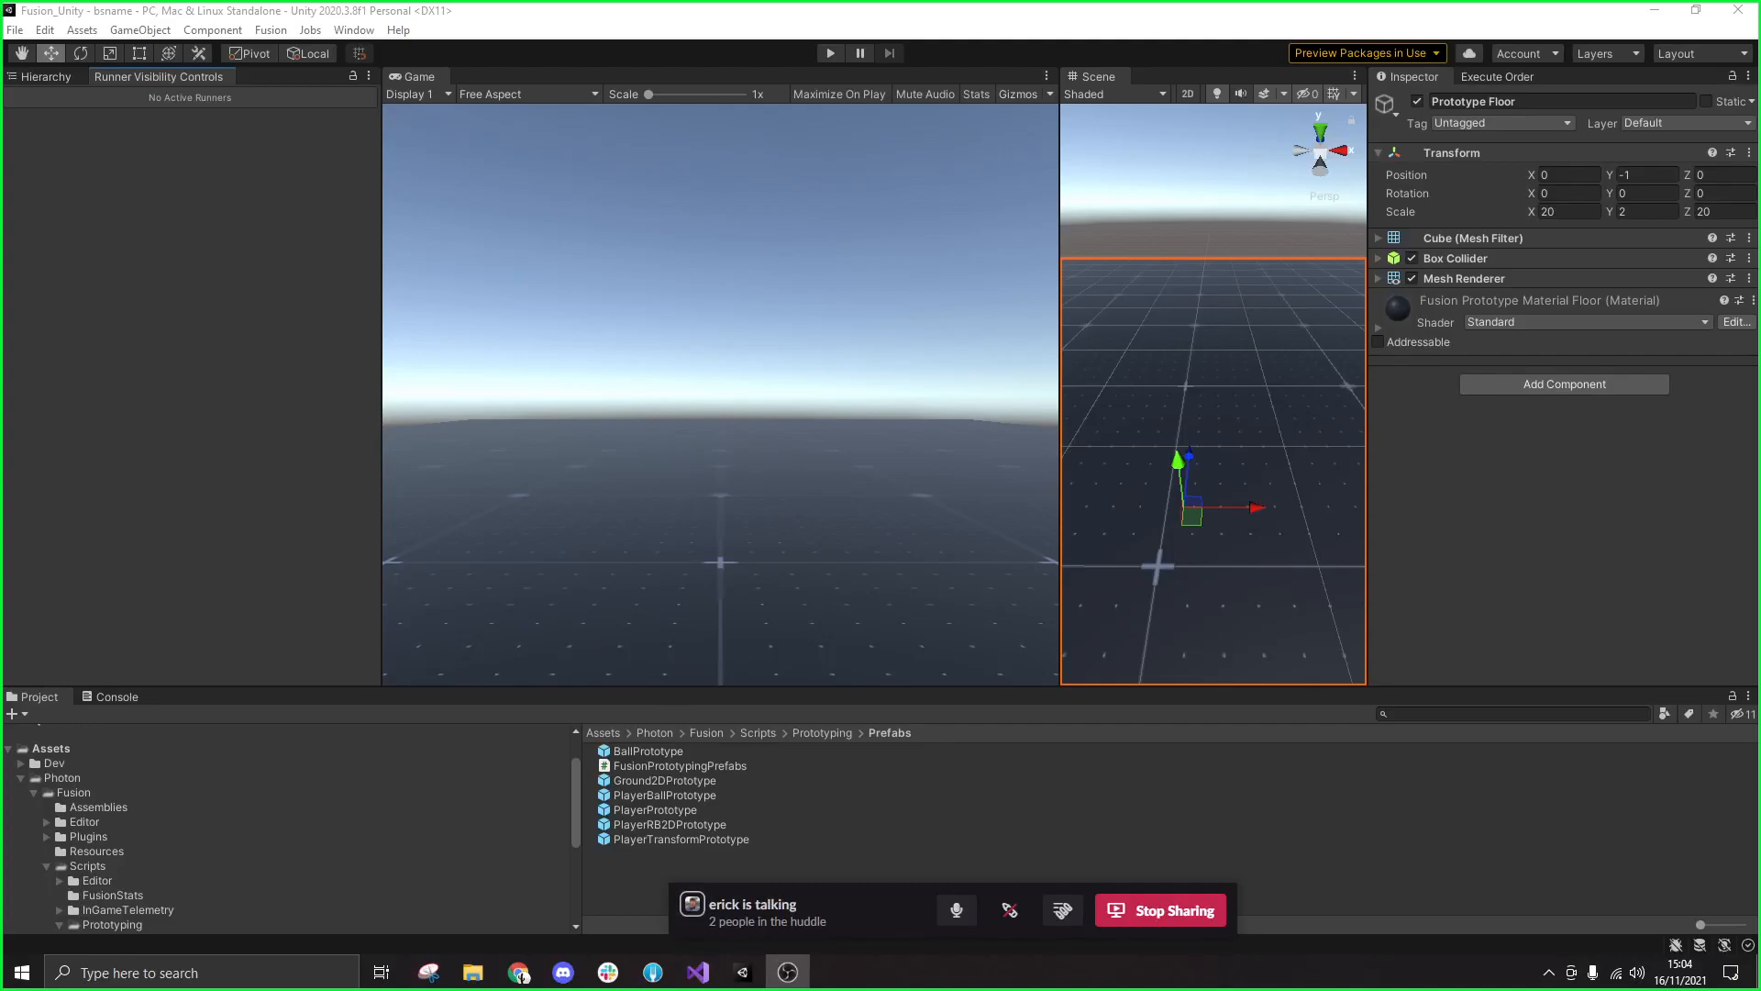
pyautogui.moveTo(1515, 611)
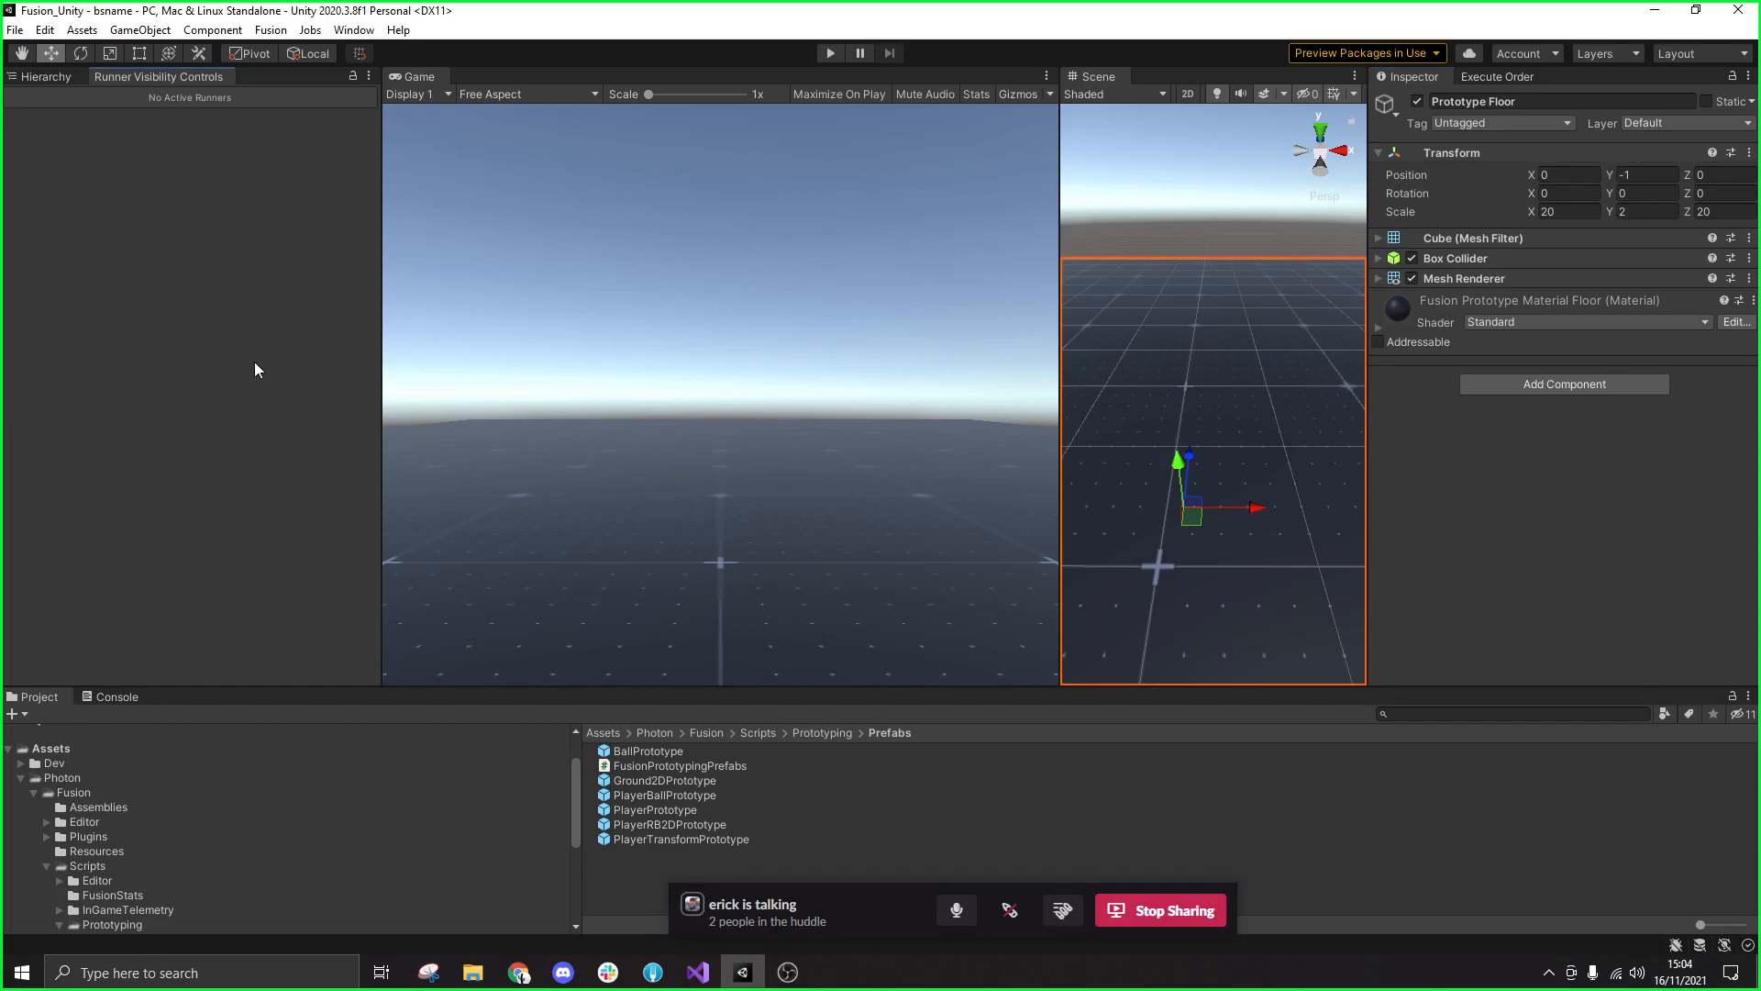
pyautogui.moveTo(329, 308)
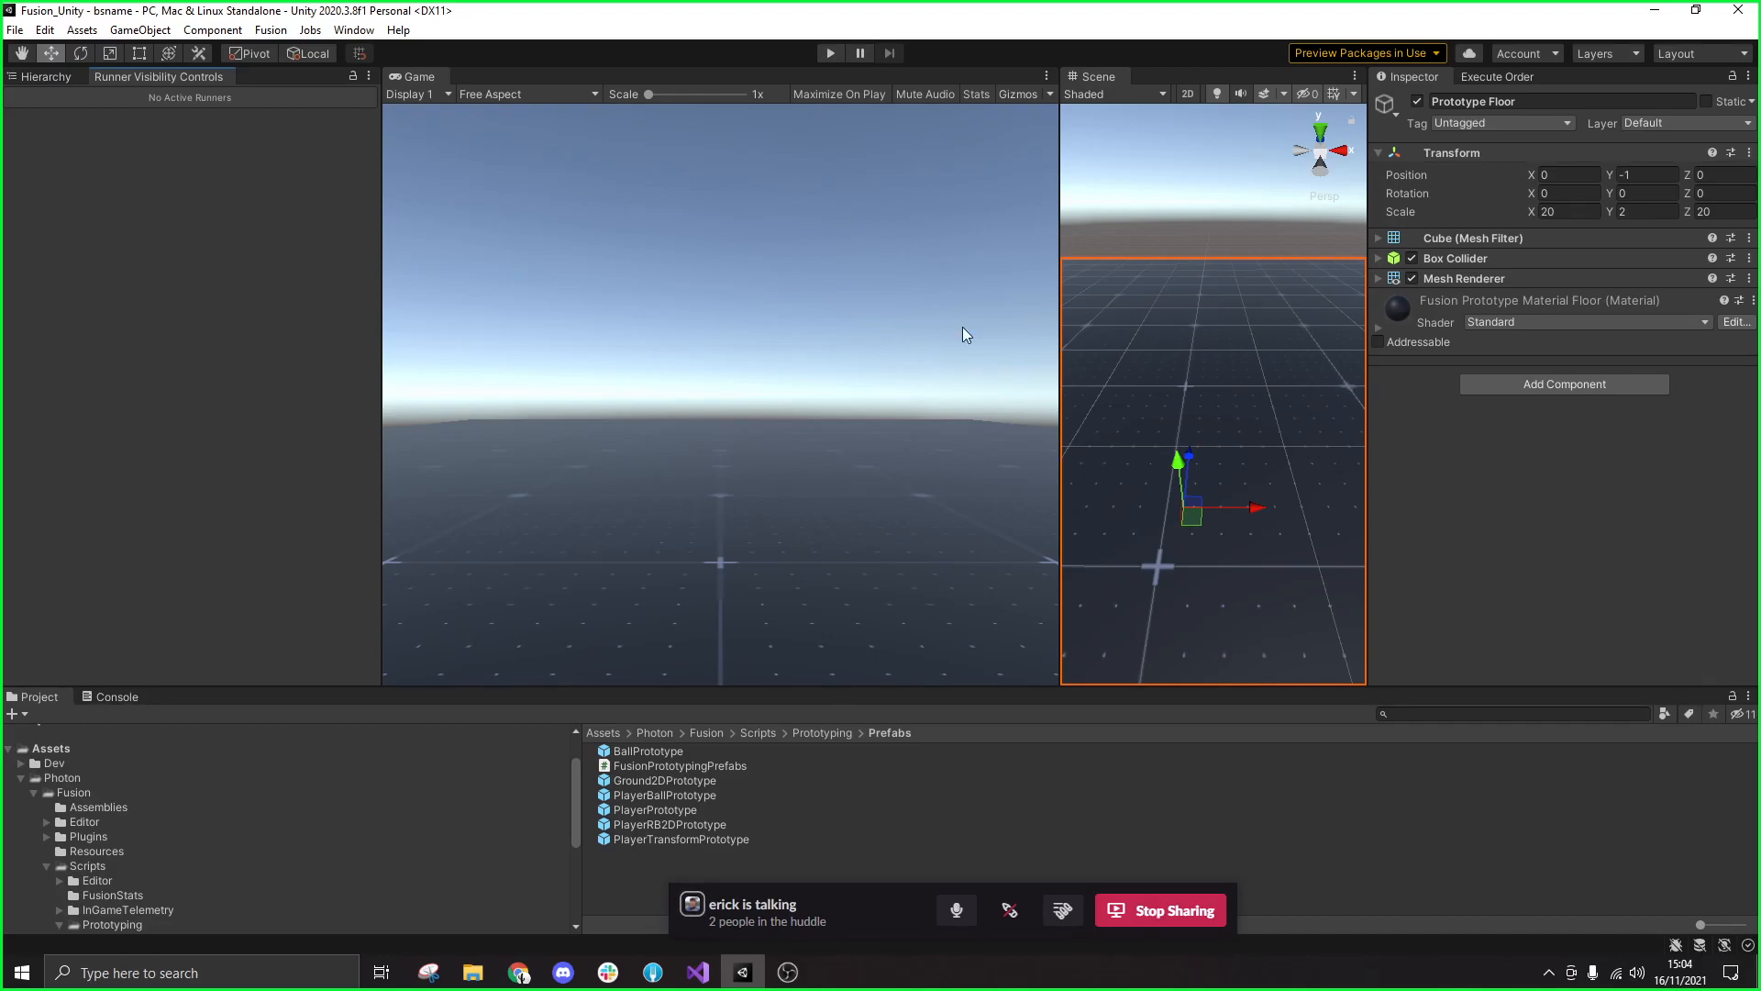
pyautogui.moveTo(166, 208)
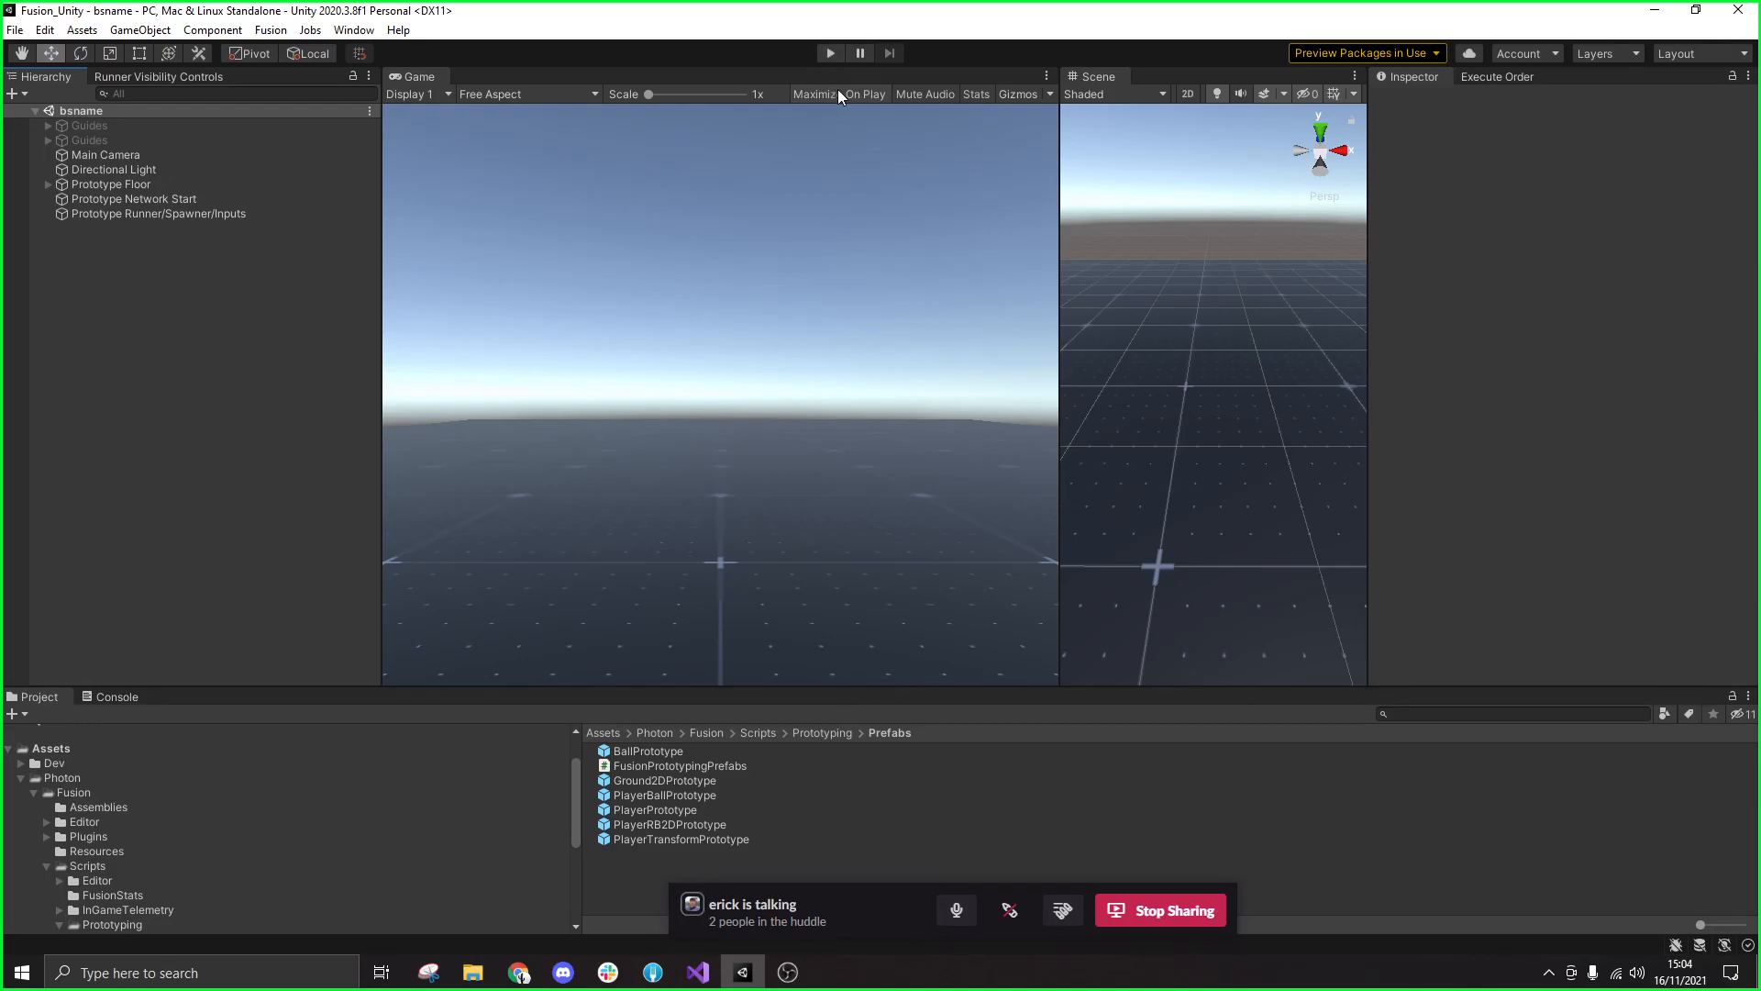
pyautogui.moveTo(830, 66)
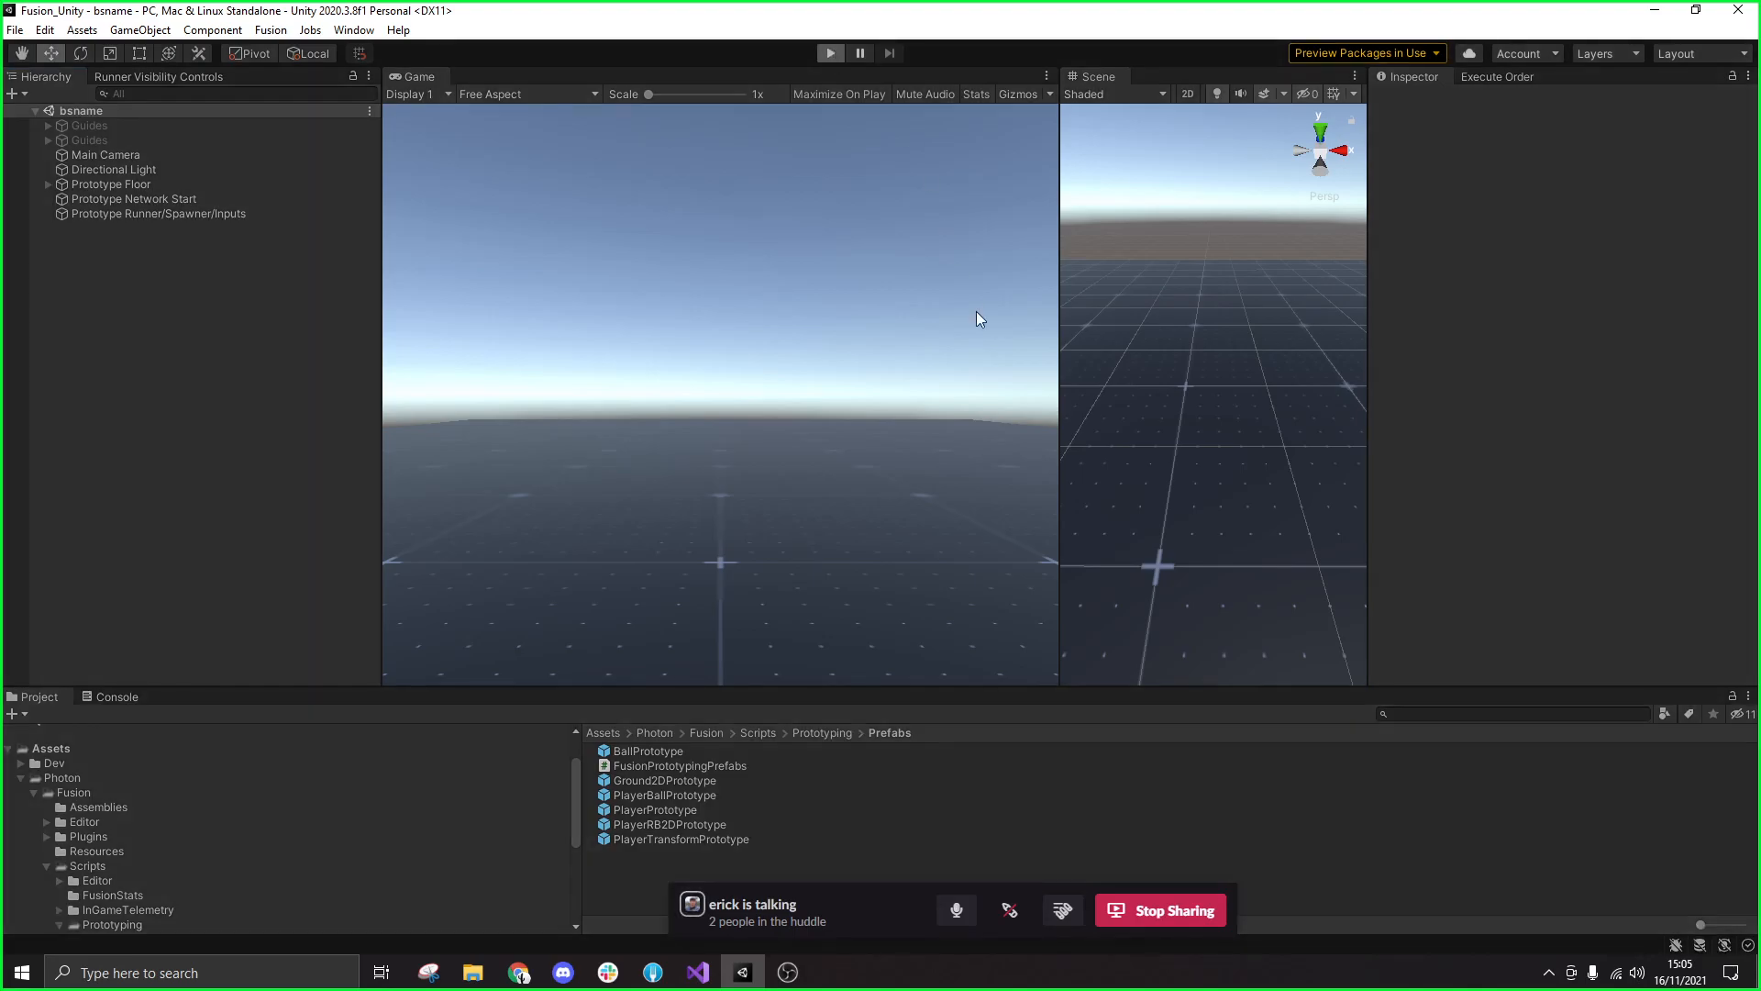
pyautogui.moveTo(1003, 485)
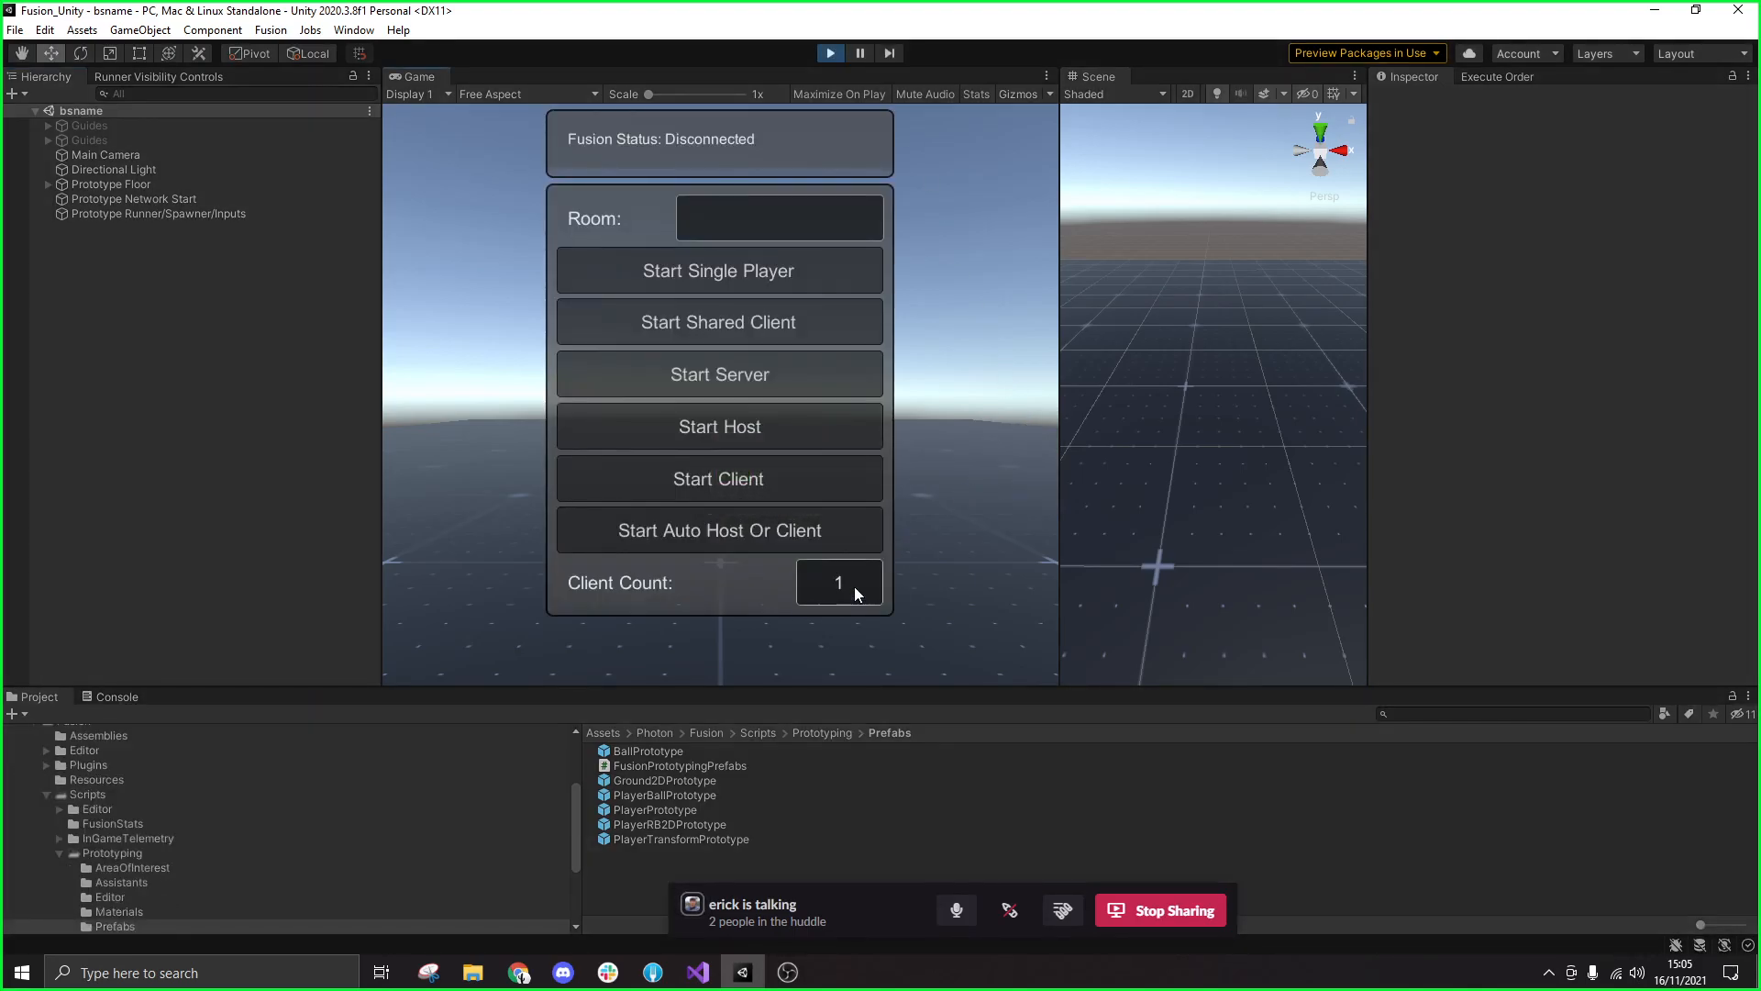
# Set Fusion client count to 2 and start two shared-mode clients
pyautogui.write('2')
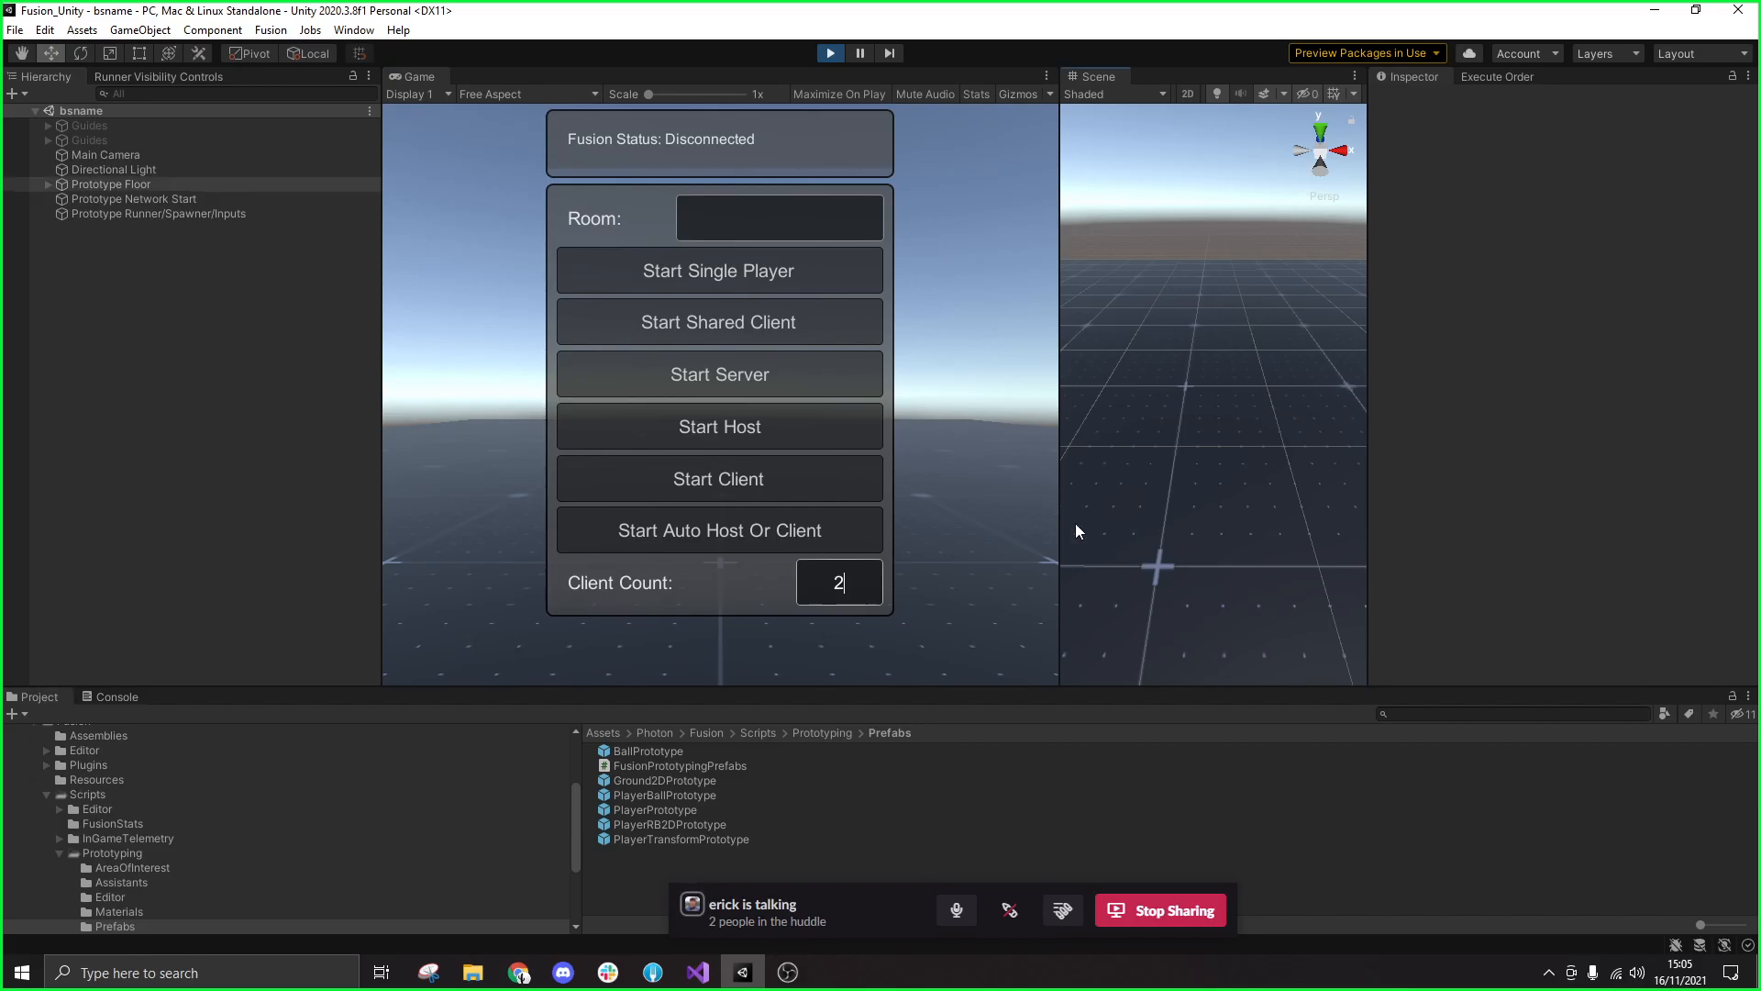
pyautogui.click(110, 184)
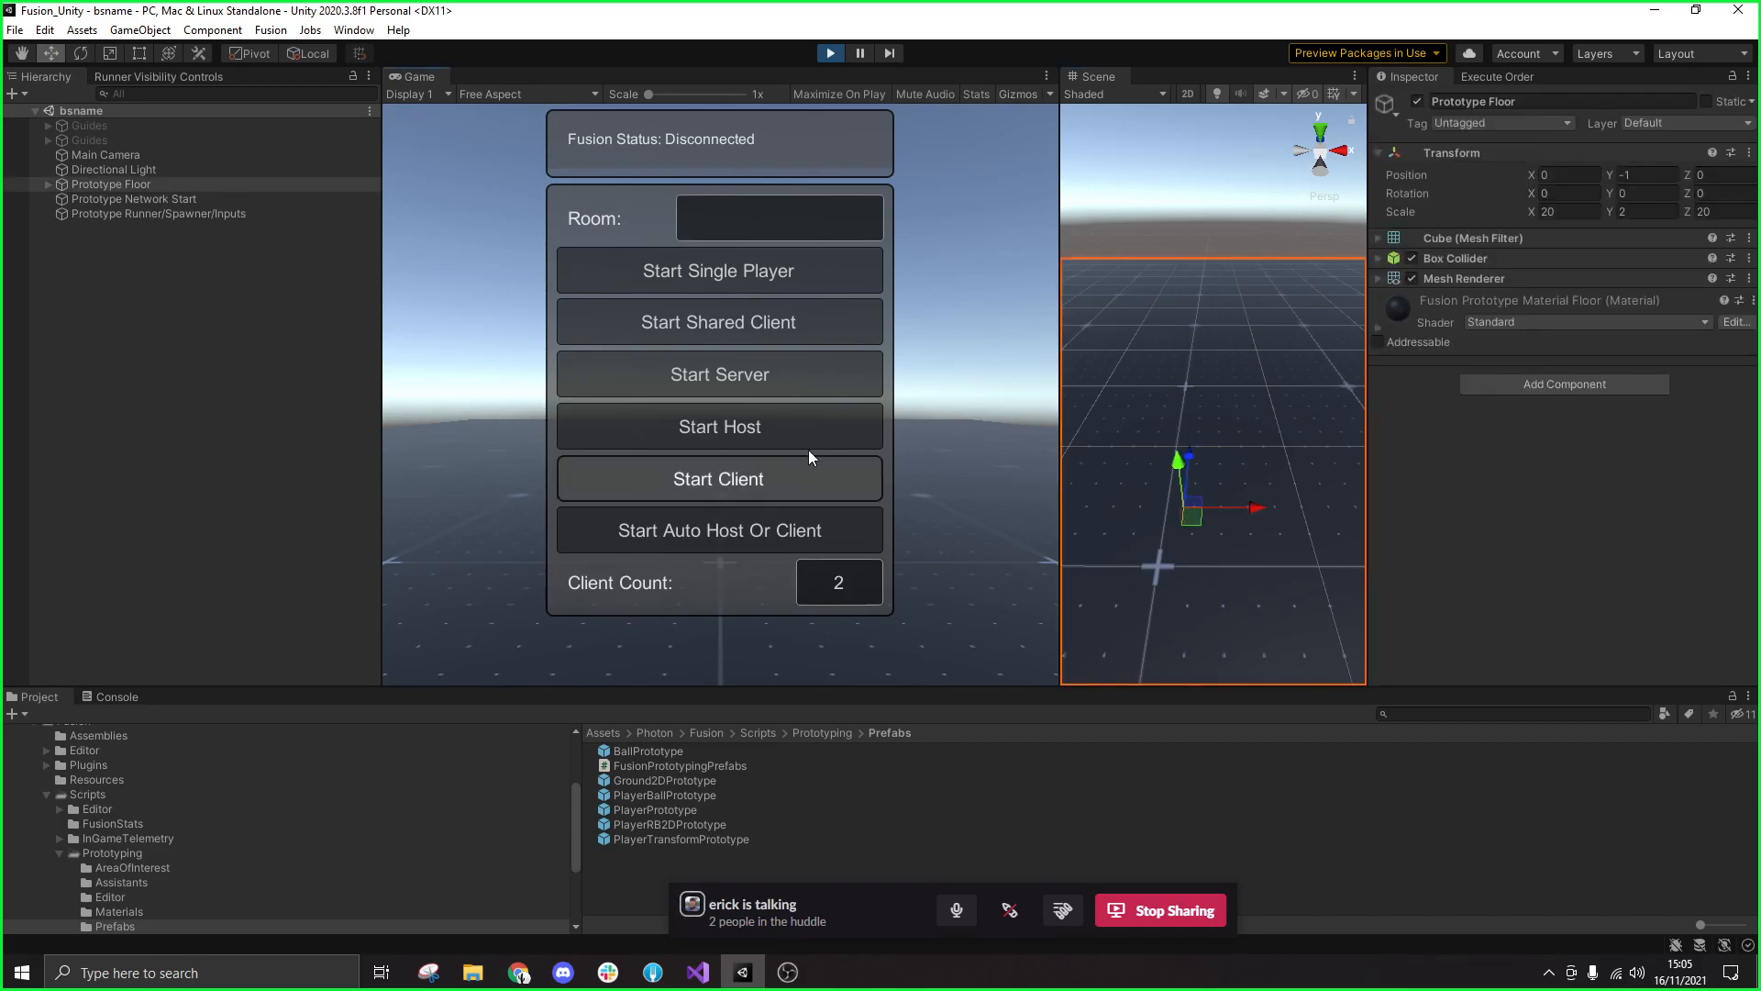
pyautogui.moveTo(783, 350)
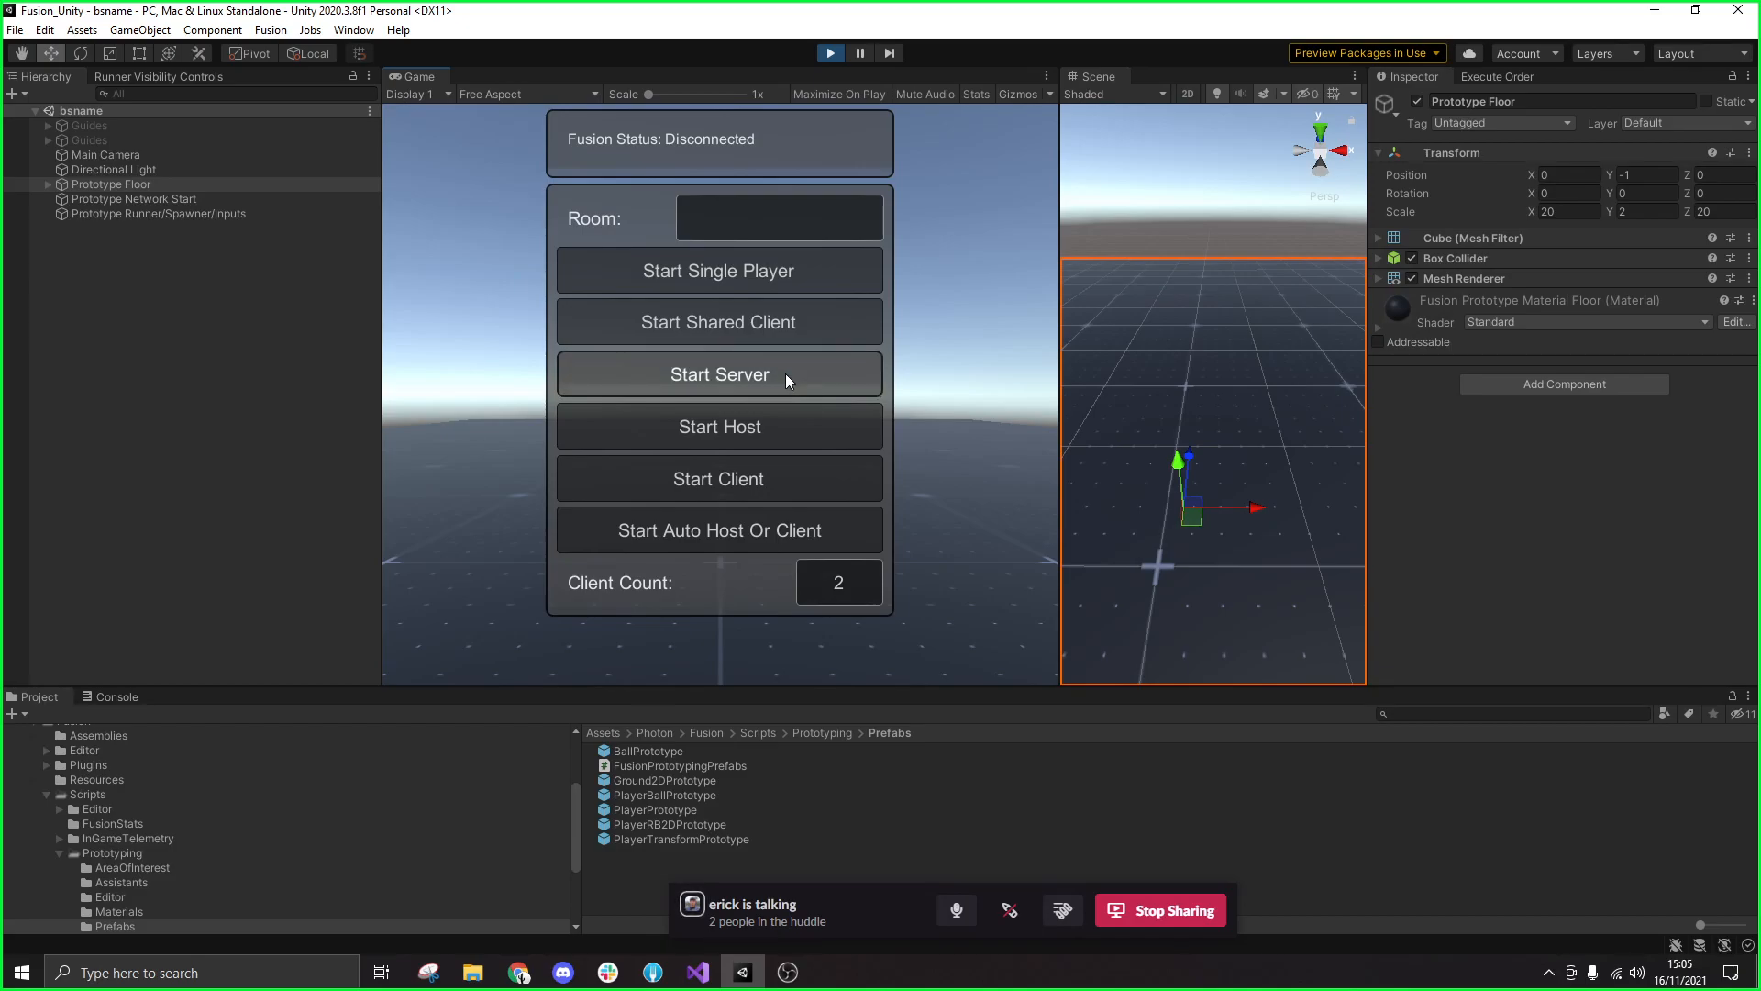
pyautogui.click(719, 375)
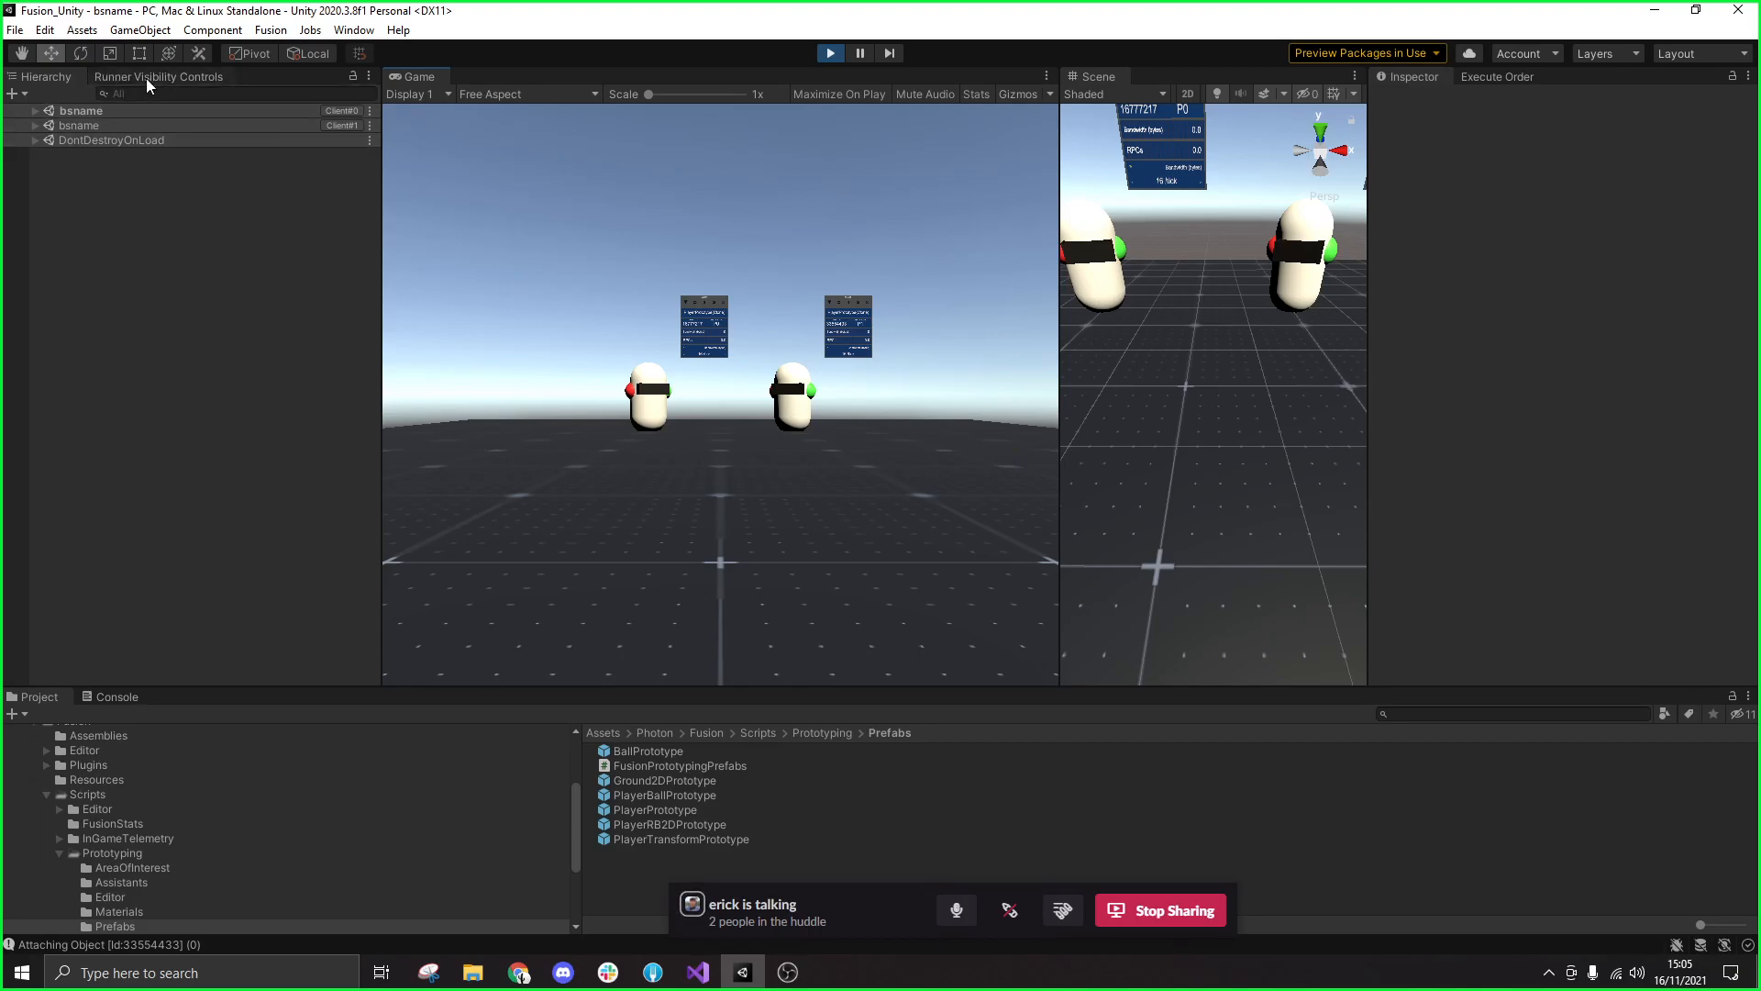
# Open Runner Visibility Controls and turn off input for Client#1, keeping Client#0 providing input
pyautogui.click(161, 76)
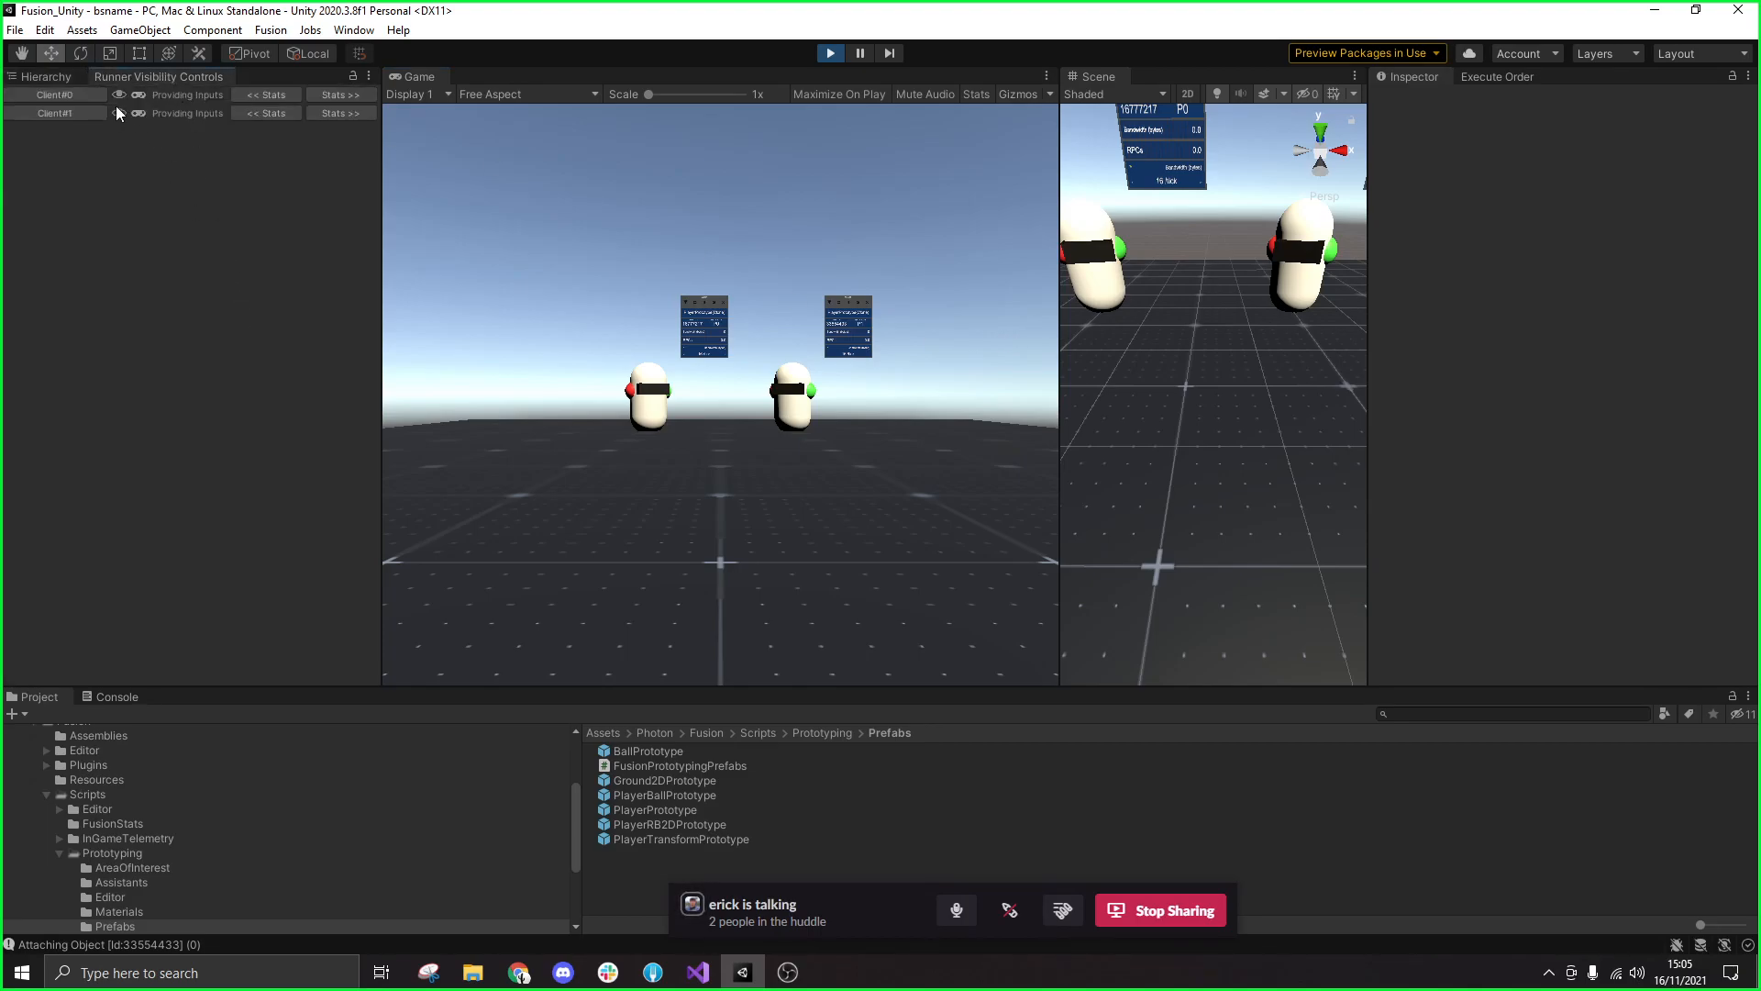
pyautogui.click(115, 112)
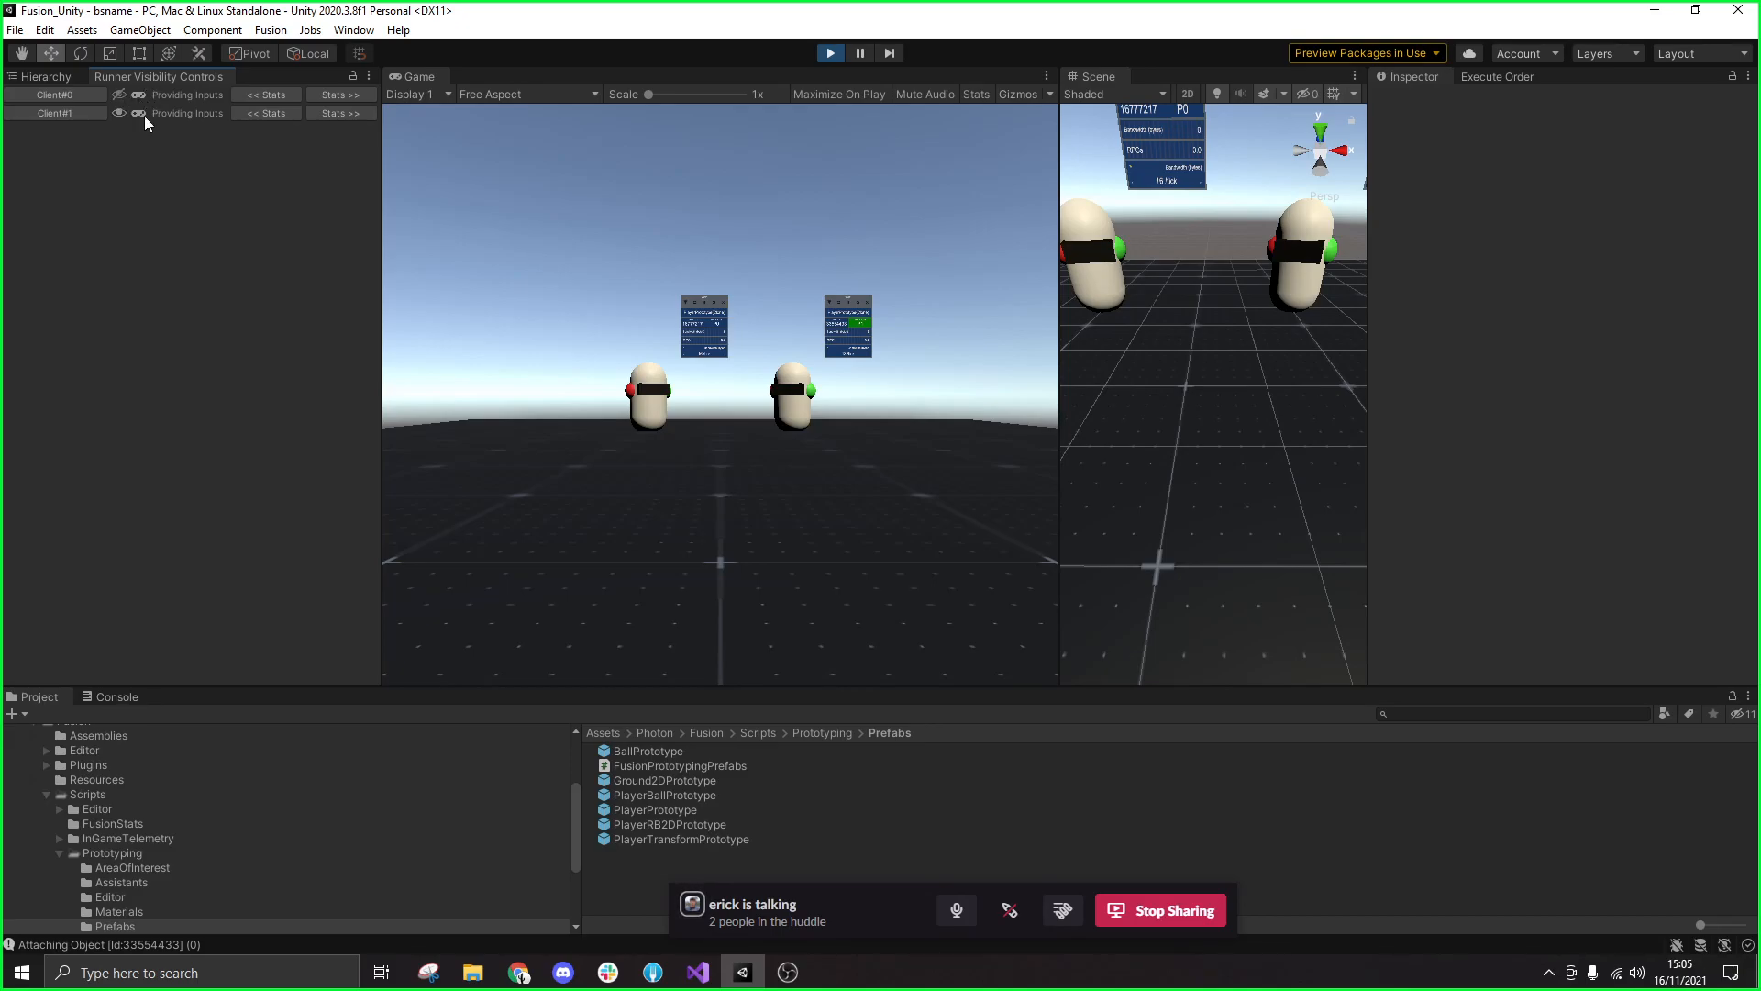
pyautogui.click(135, 112)
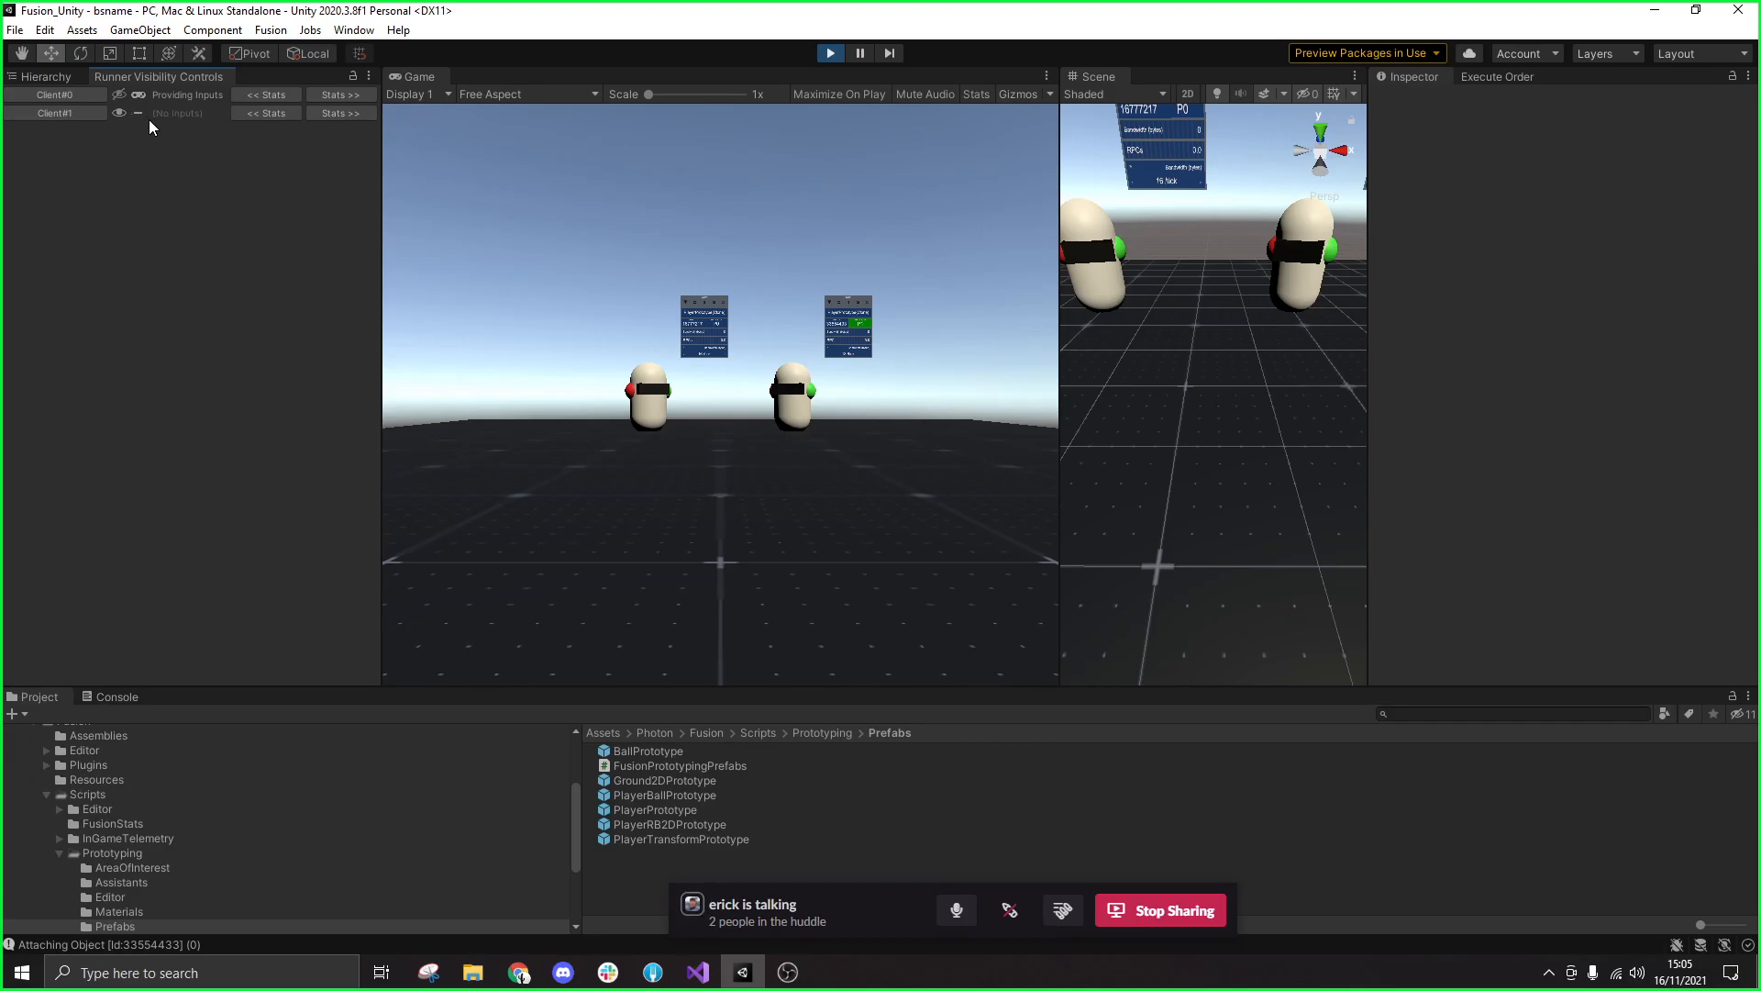
pyautogui.moveTo(233, 124)
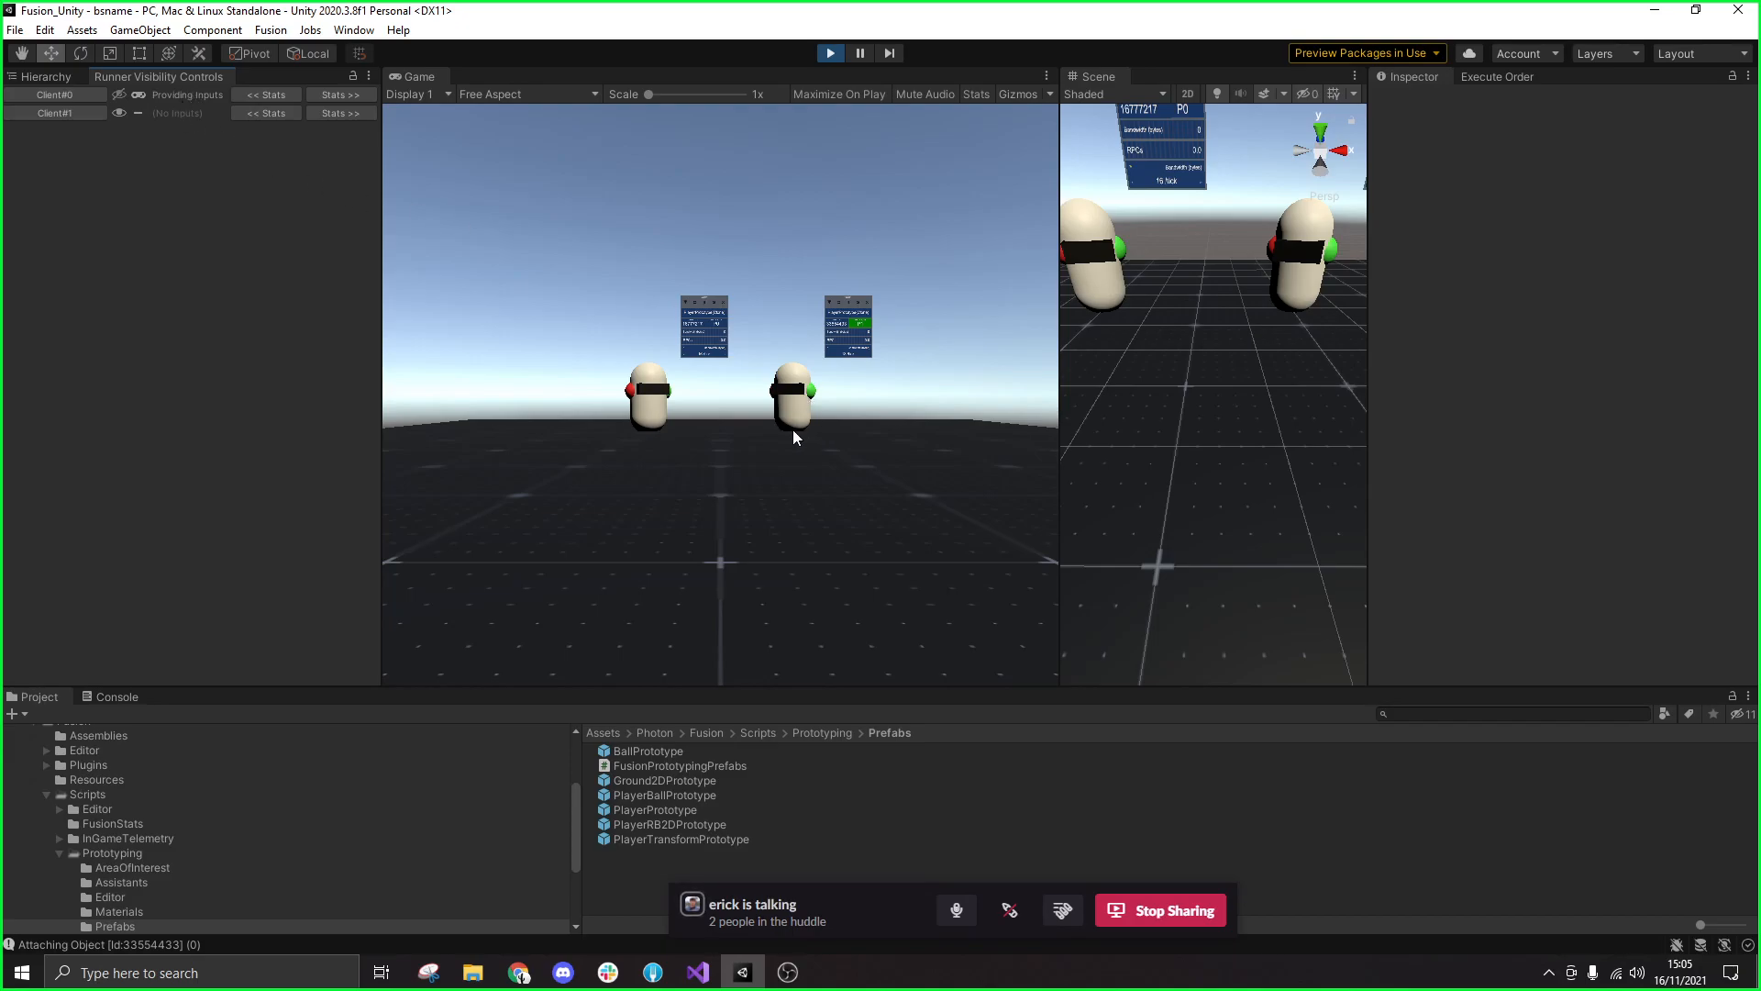
pyautogui.moveTo(1158, 459)
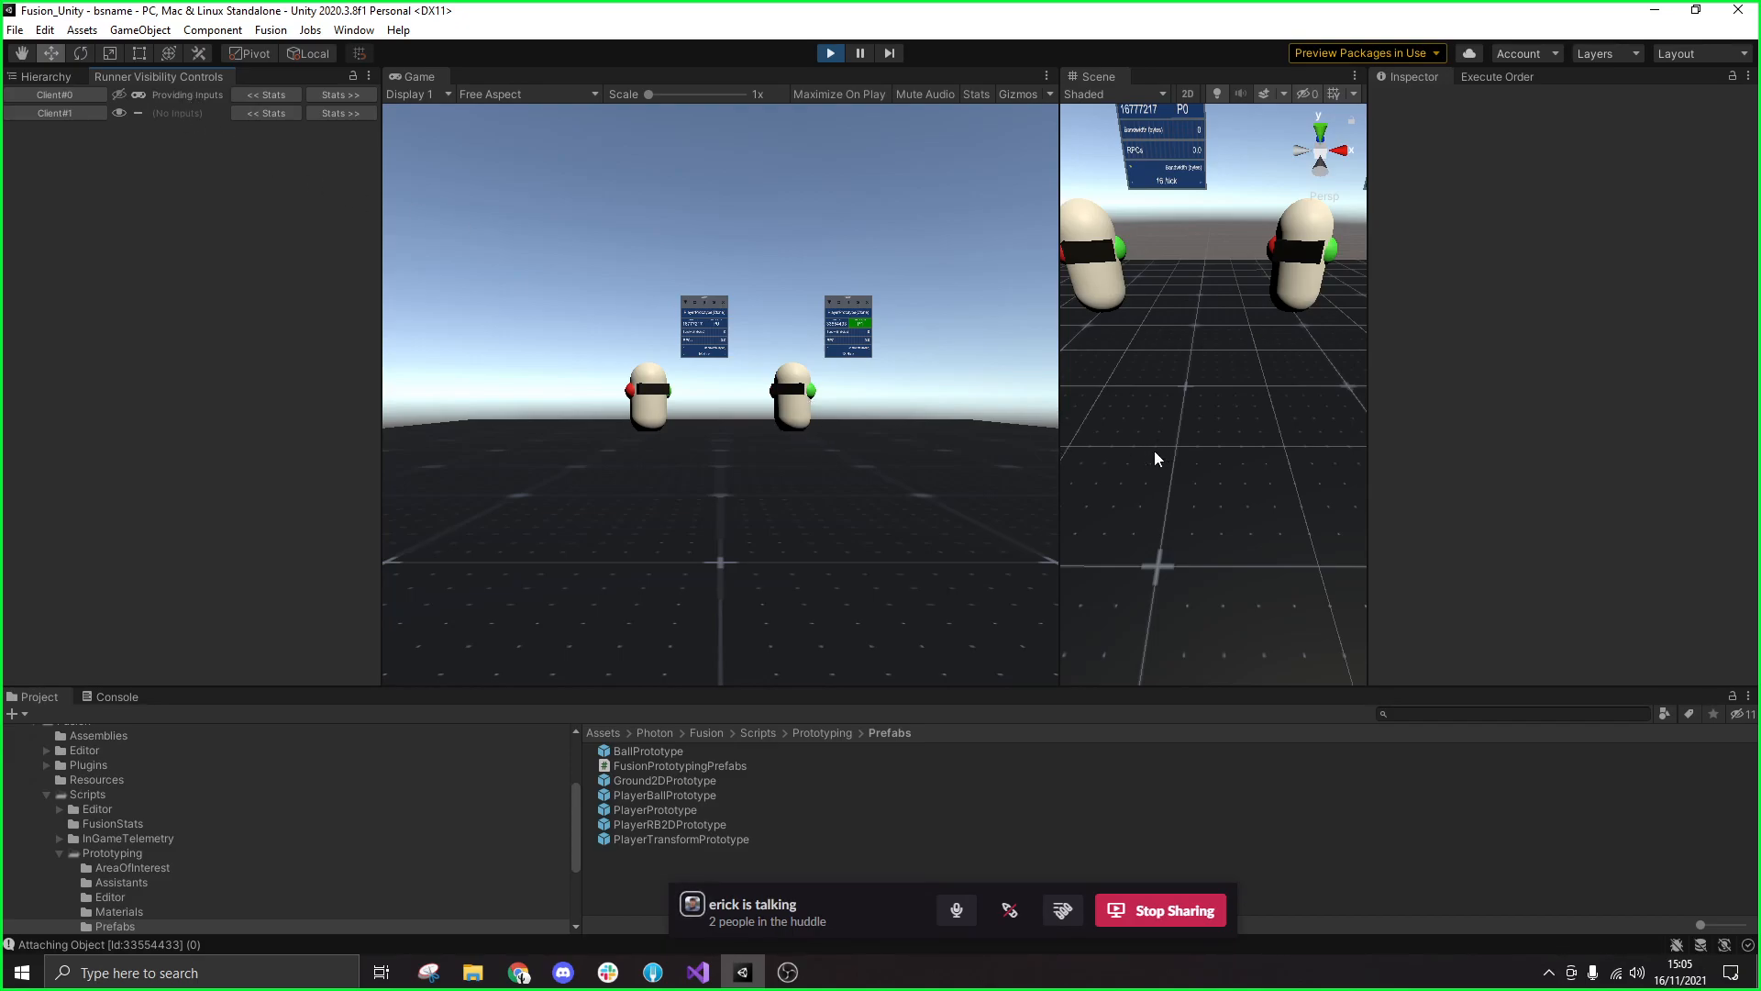
pyautogui.moveTo(952, 513)
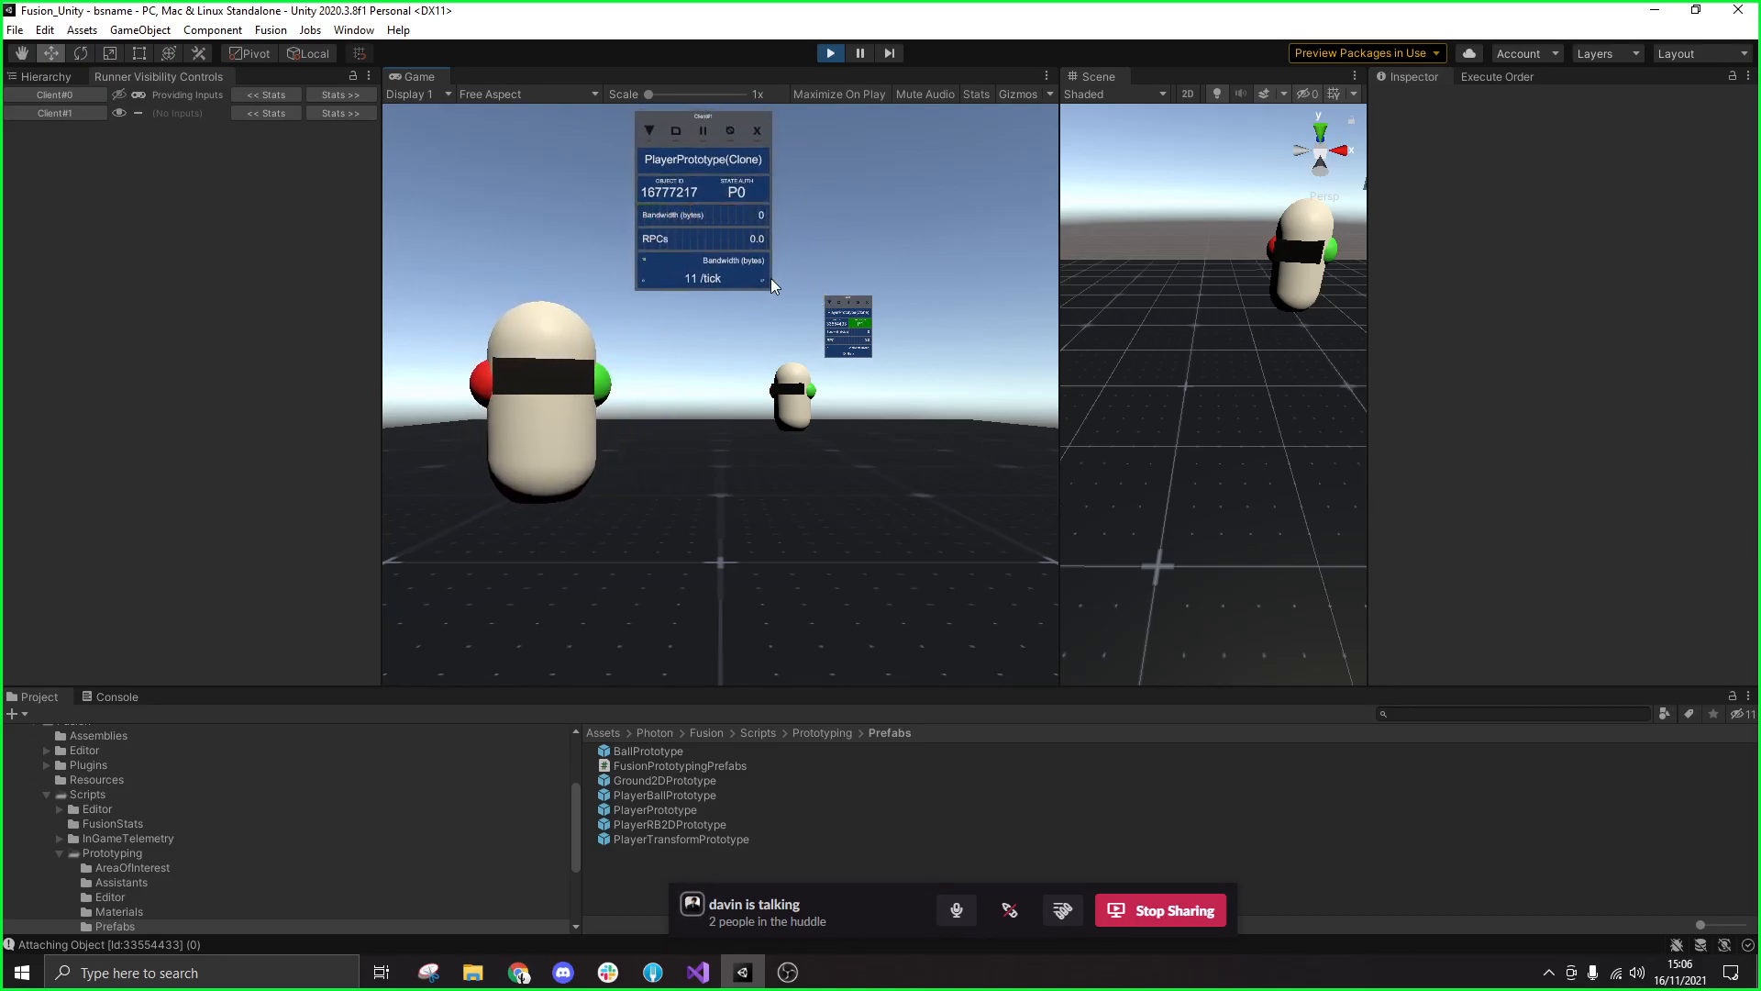
pyautogui.moveTo(790, 278)
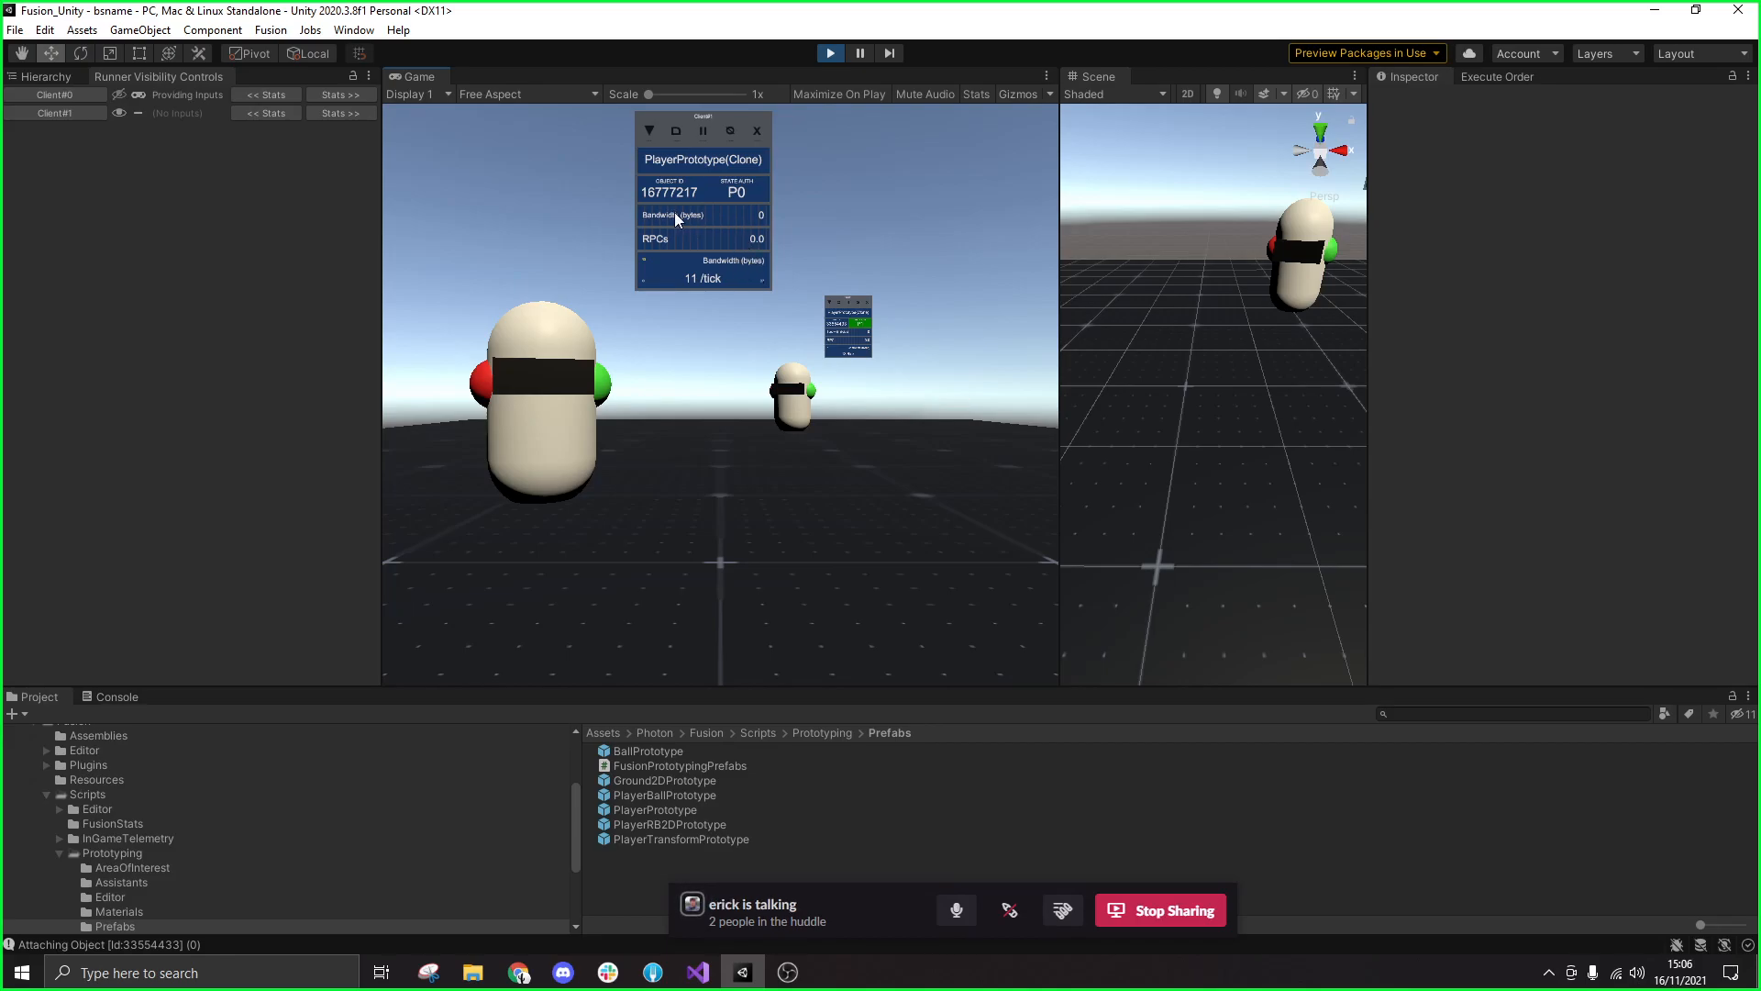
pyautogui.moveTo(888, 459)
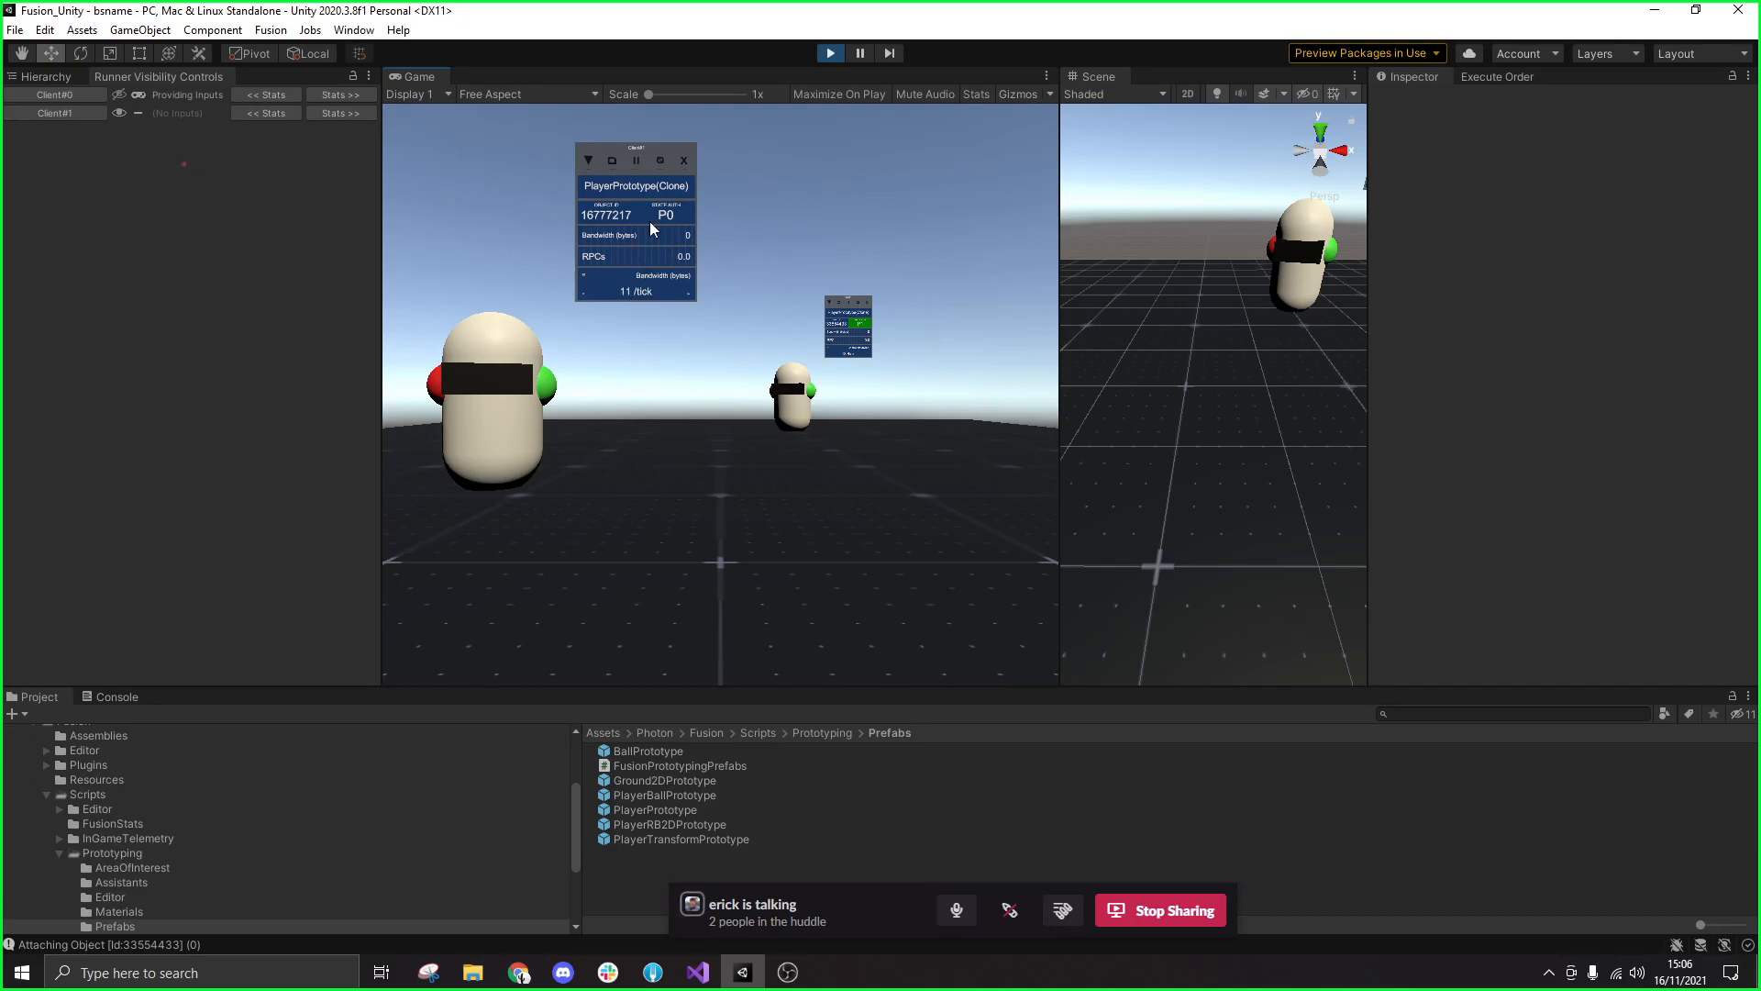
pyautogui.moveTo(675, 245)
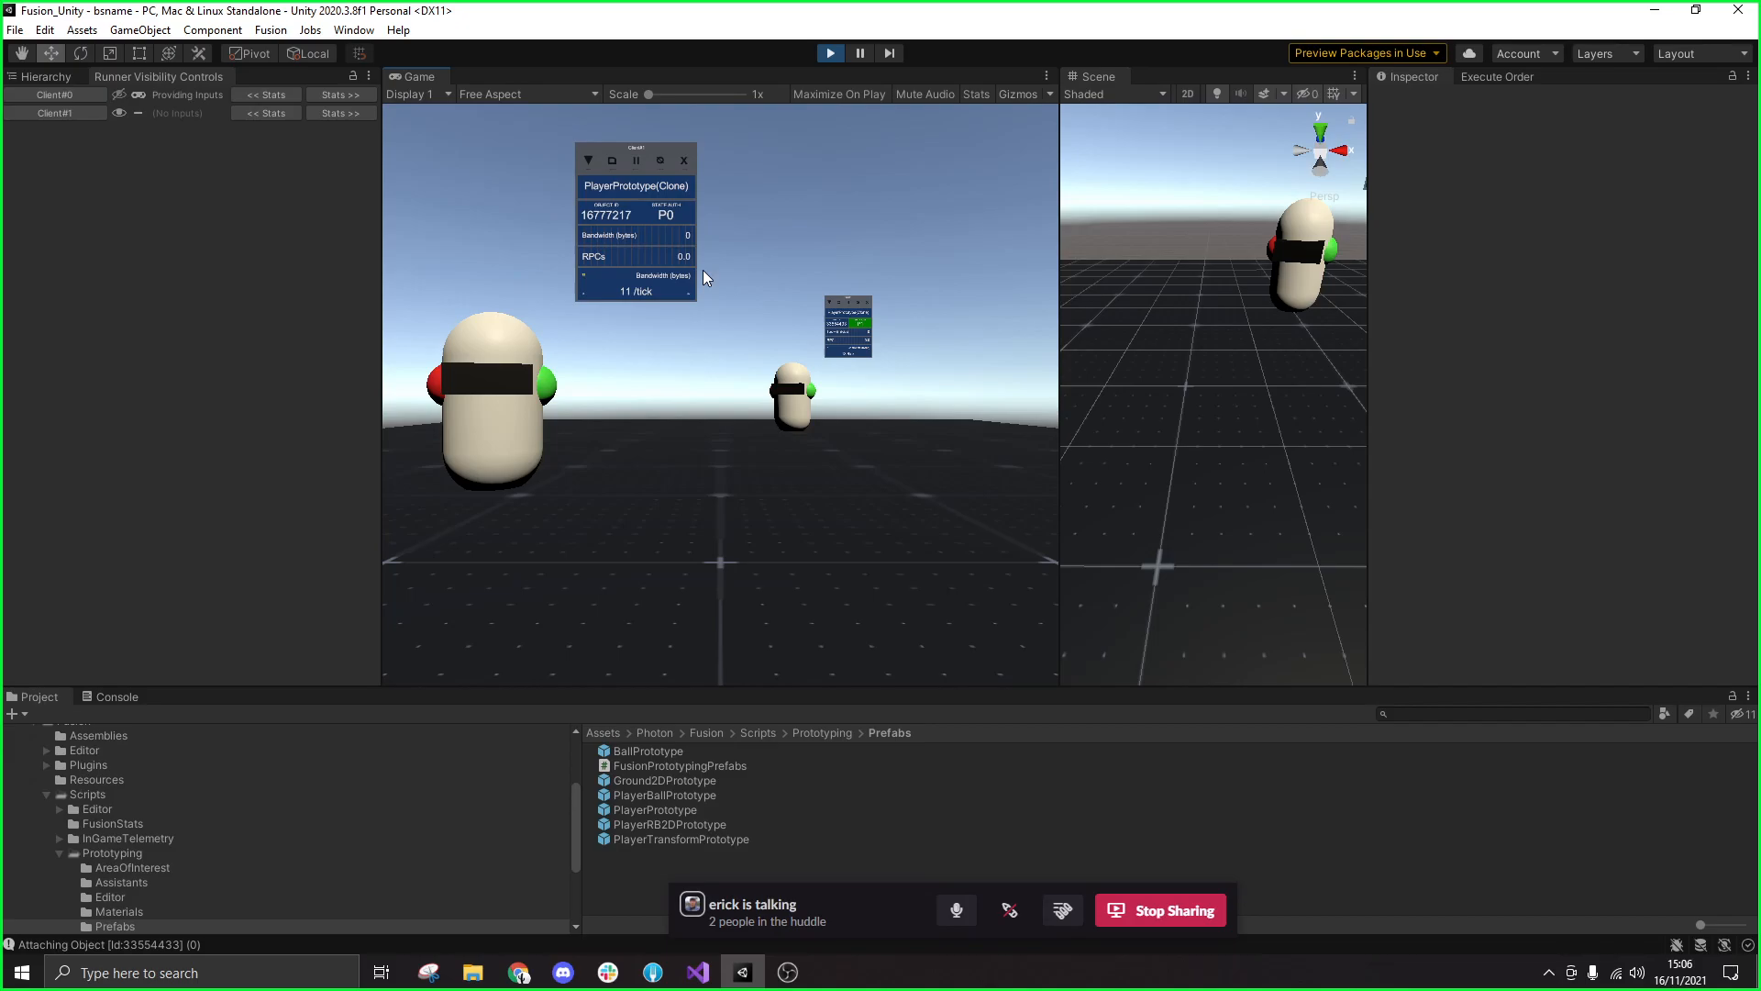
pyautogui.moveTo(809, 319)
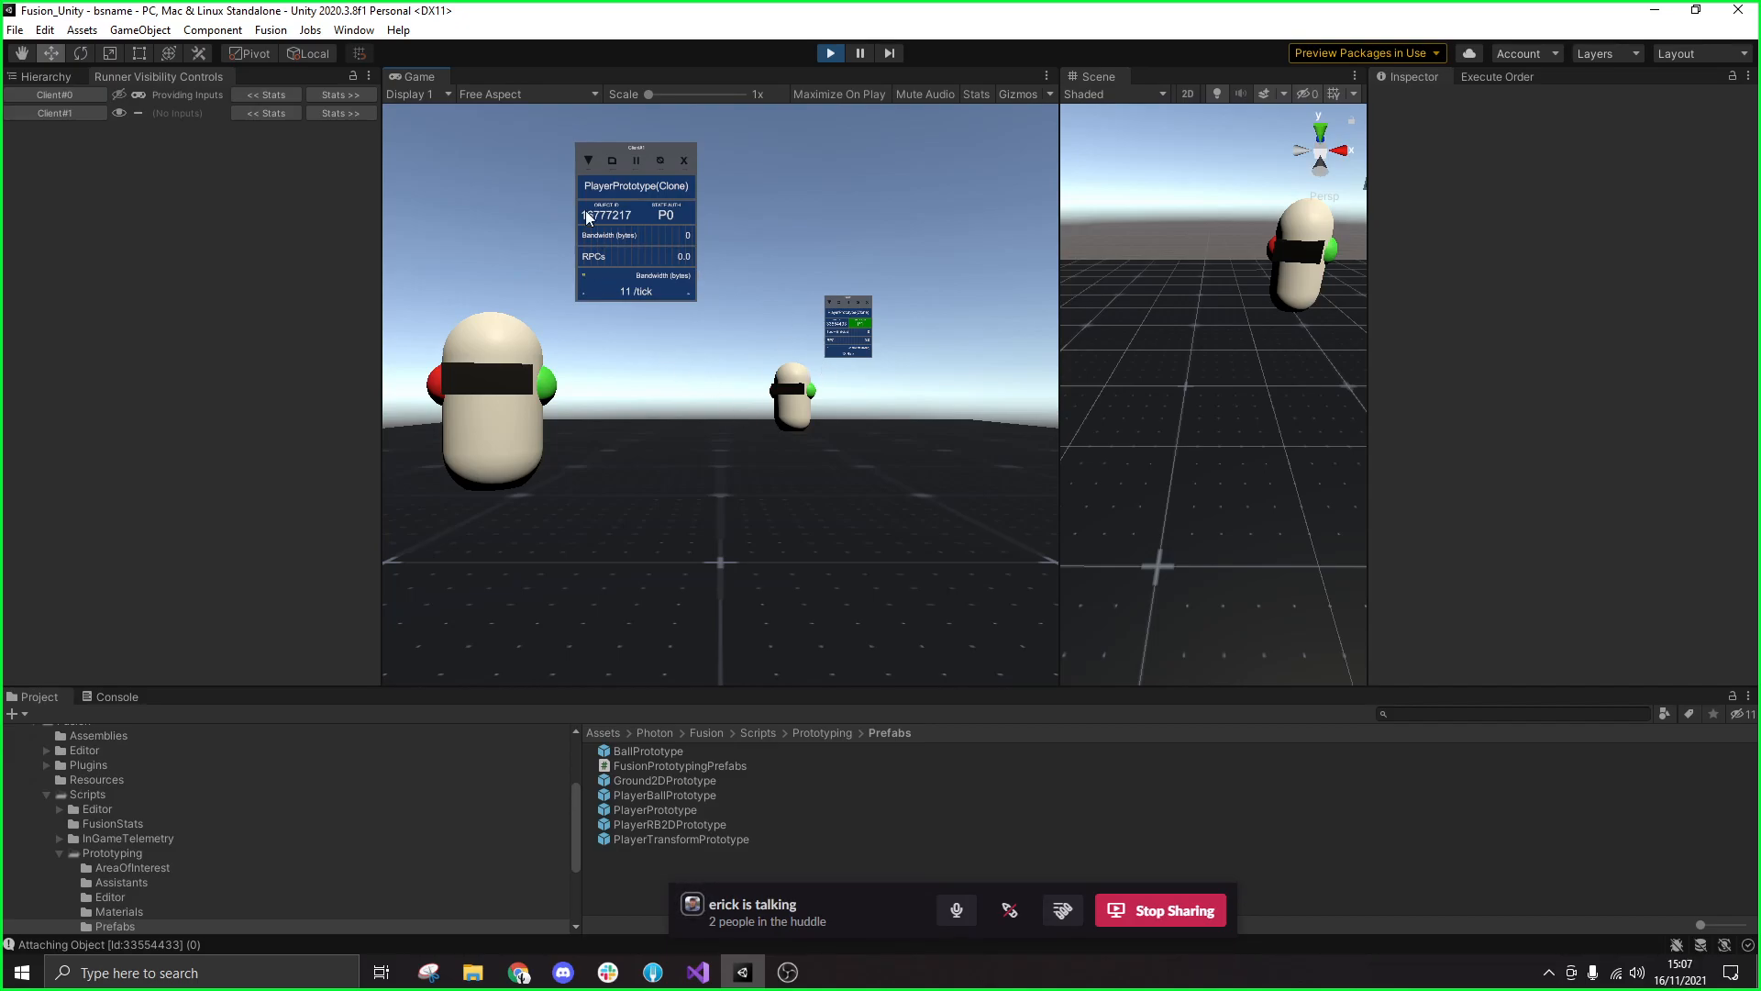
pyautogui.moveTo(616, 166)
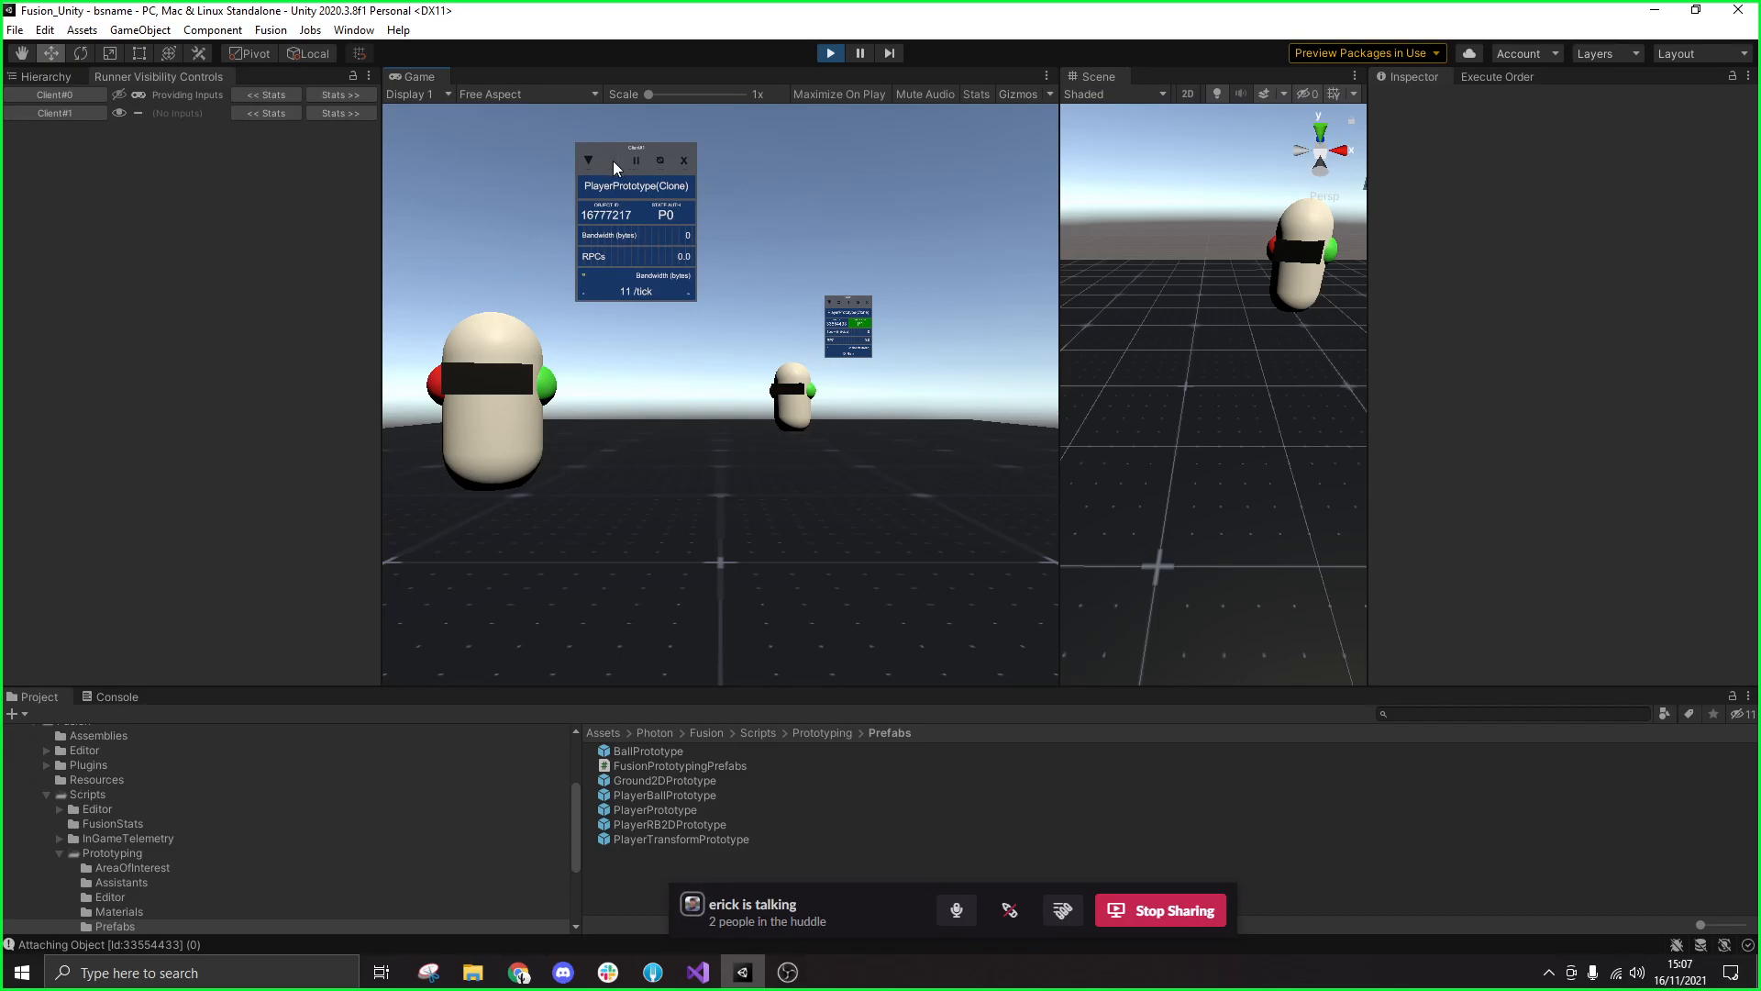